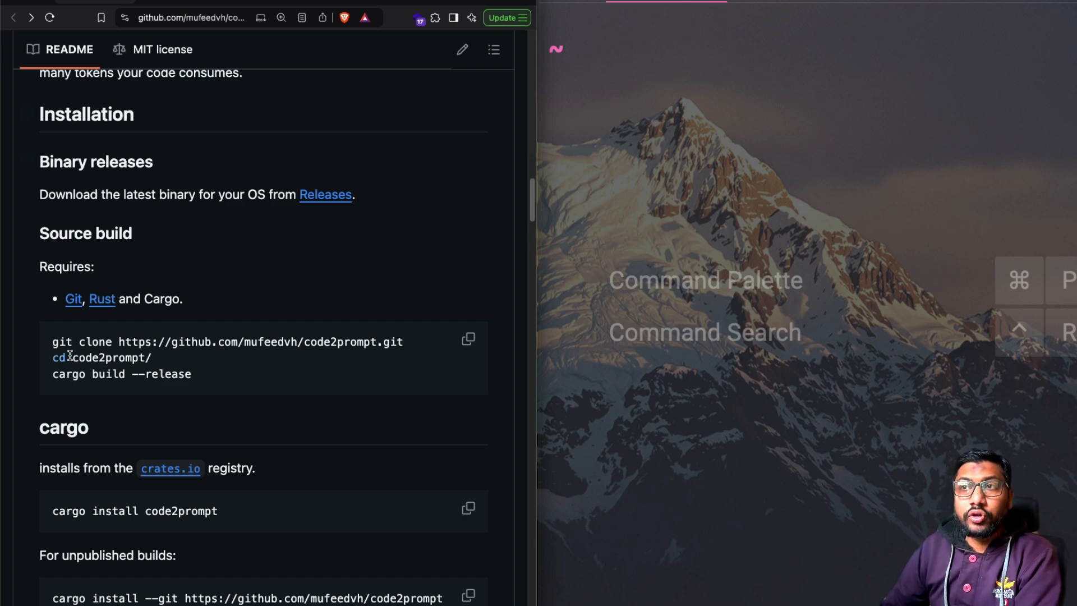
# Select the 'cargo install code2prompt' command in the README's Installation section
pyautogui.scroll(3)
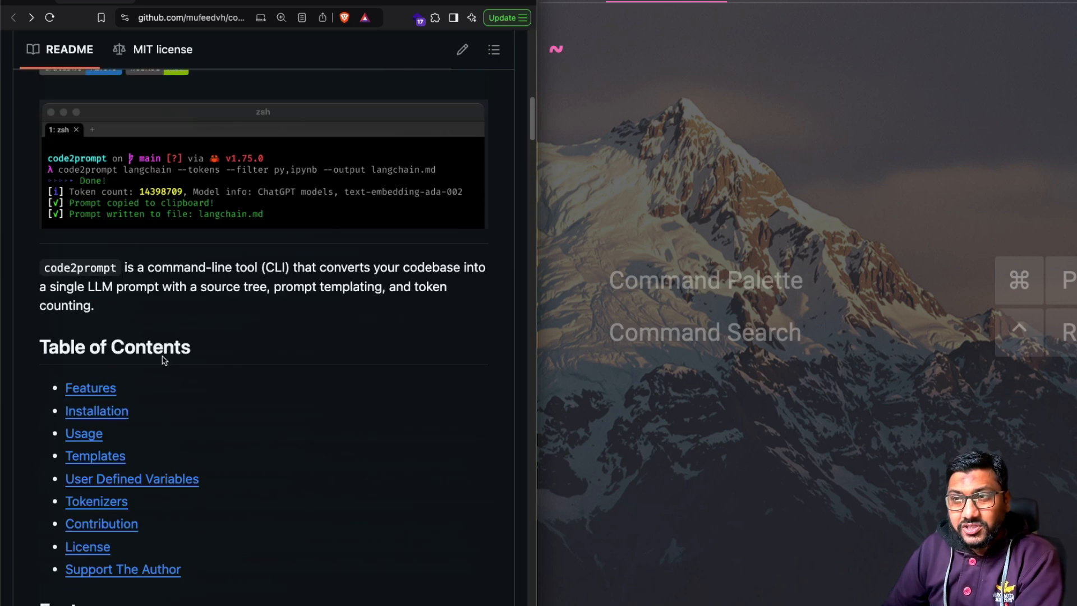
pyautogui.scroll(-3)
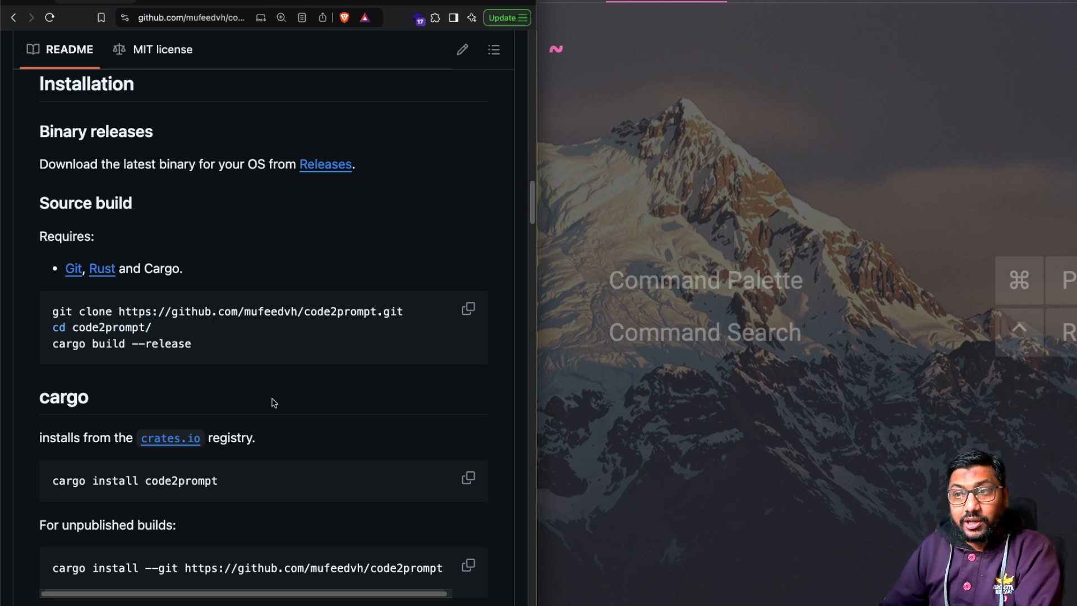
pyautogui.scroll(-3)
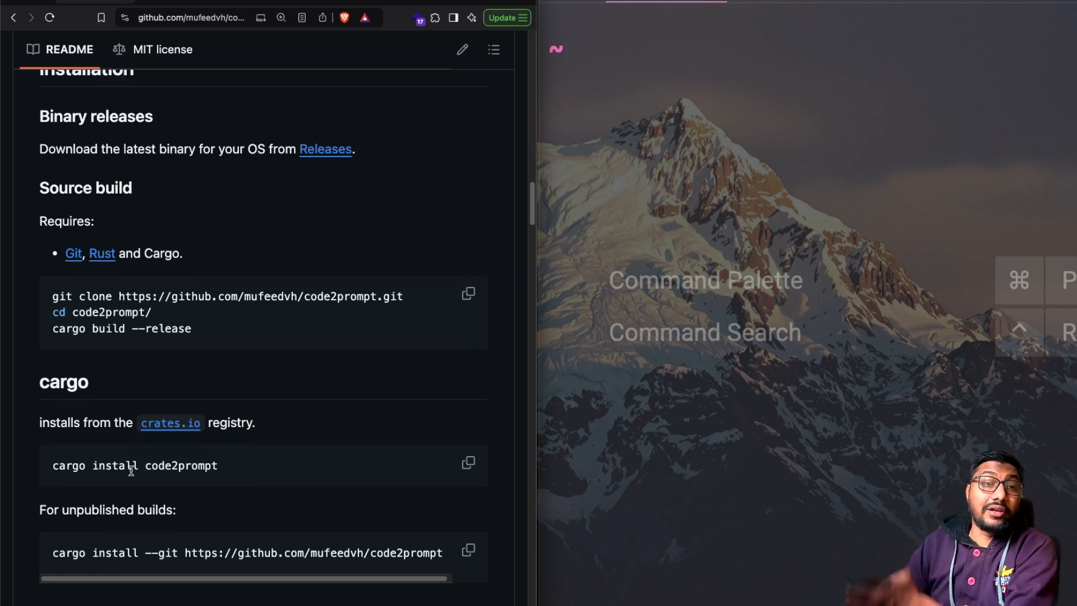
pyautogui.tripleClick(135, 465)
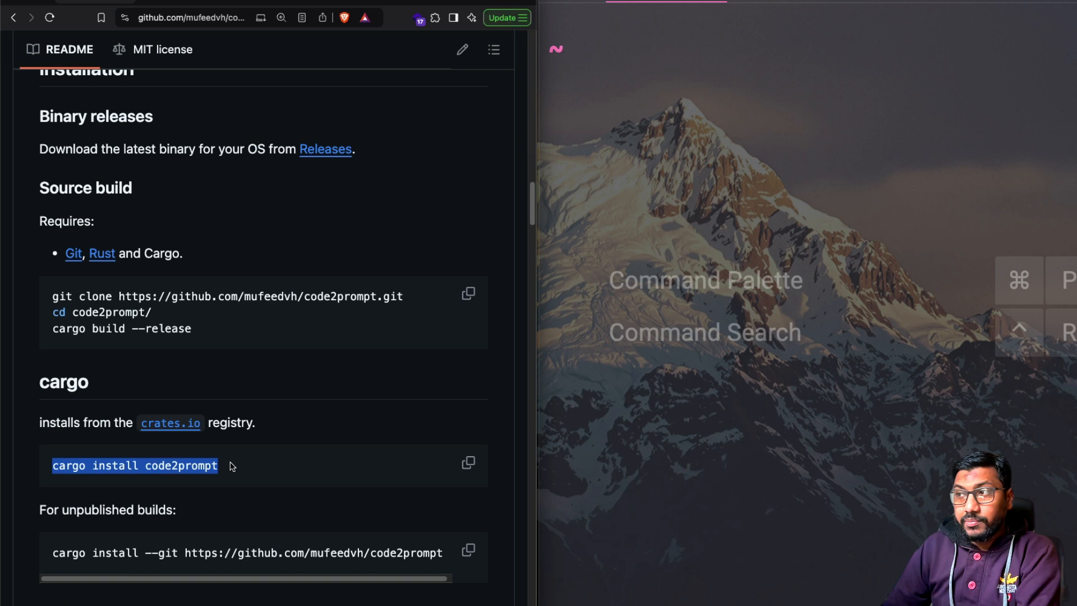
# Run 'cargo install code2prompt' in Warp and wait for the package to install
pyautogui.write('cargo')
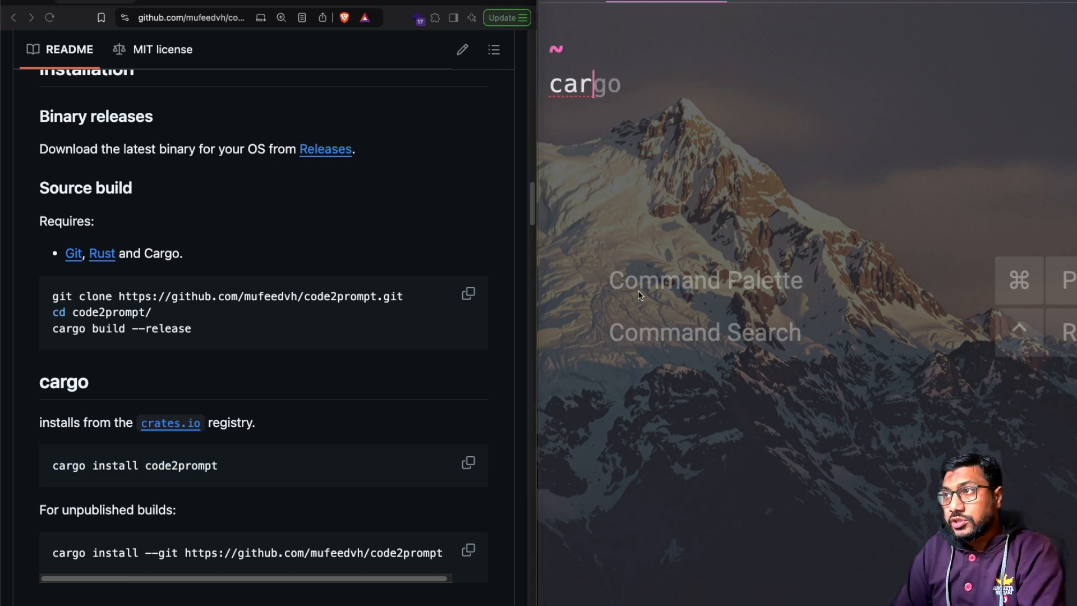
pyautogui.write('install code')
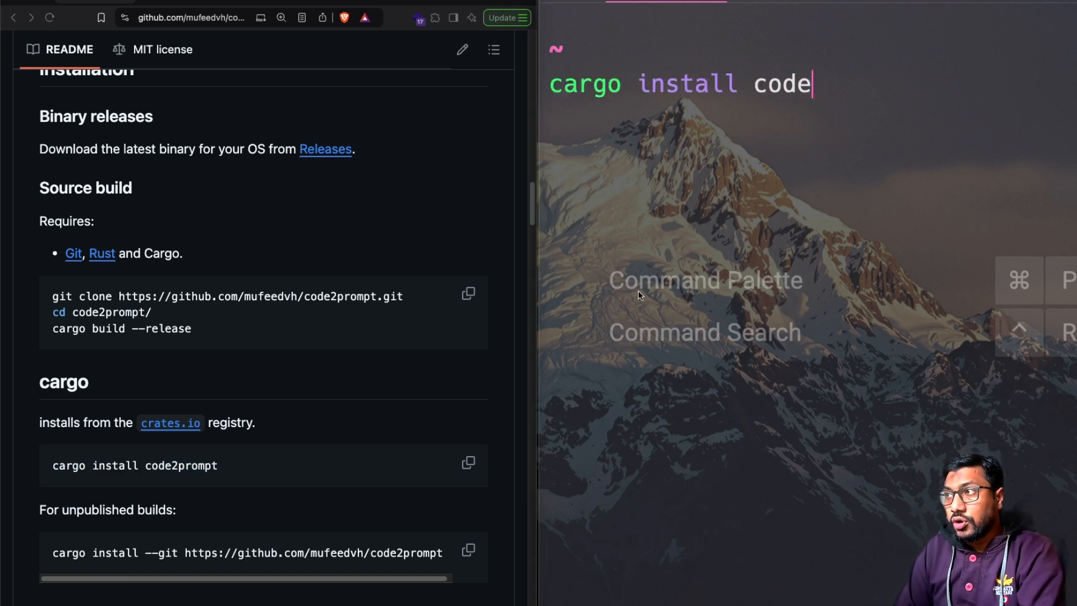
pyautogui.write('2promp')
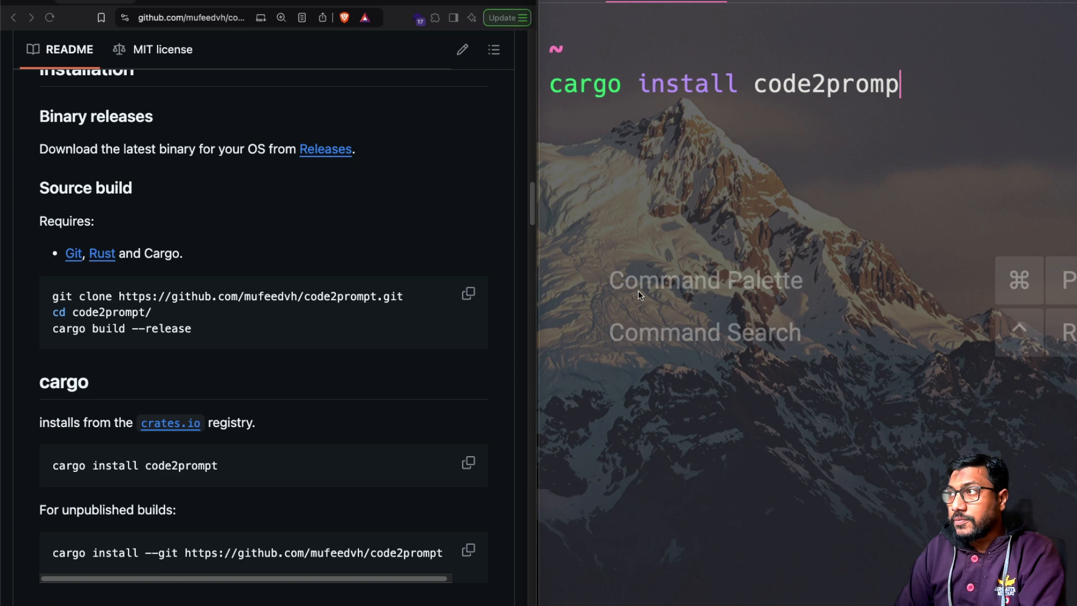
pyautogui.press('Return')
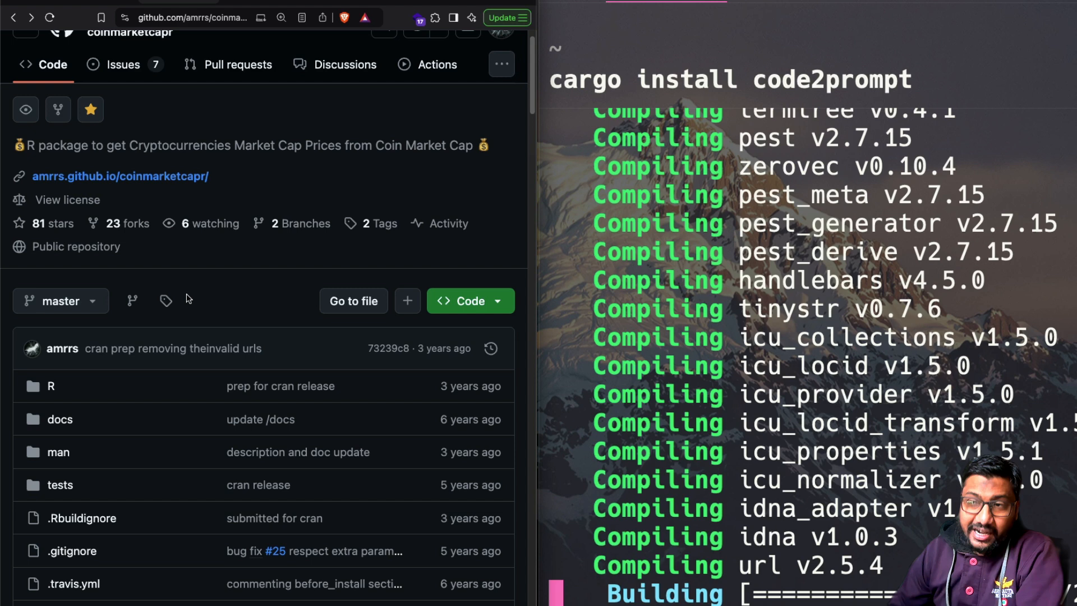
pyautogui.scroll(-3)
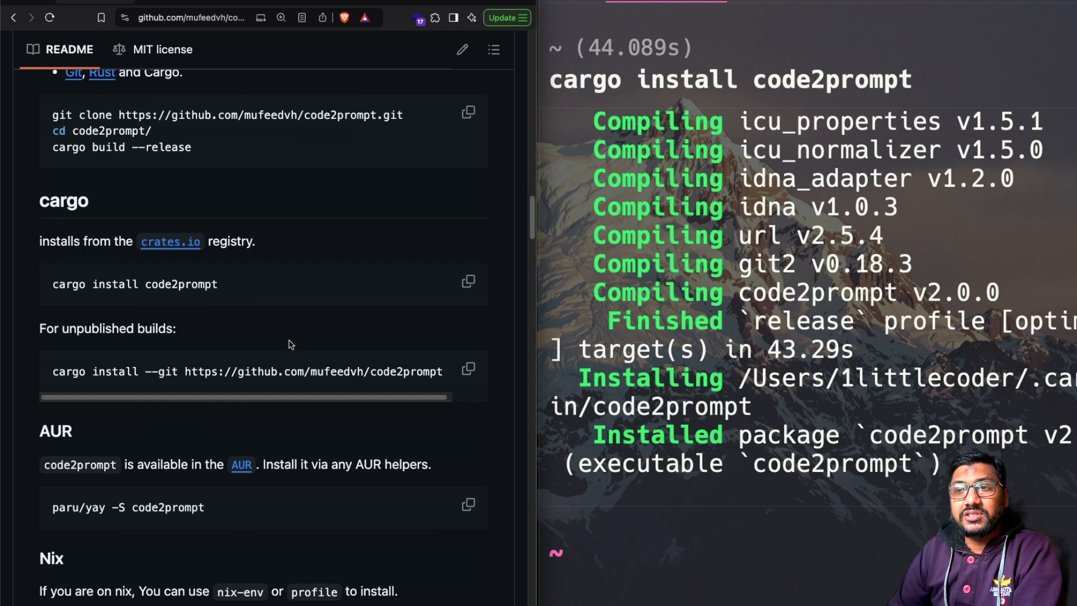
# Scroll the Warp output to the code2prompt error requiring a PATH argument
pyautogui.scroll(-3)
pyautogui.write('code2prompt')
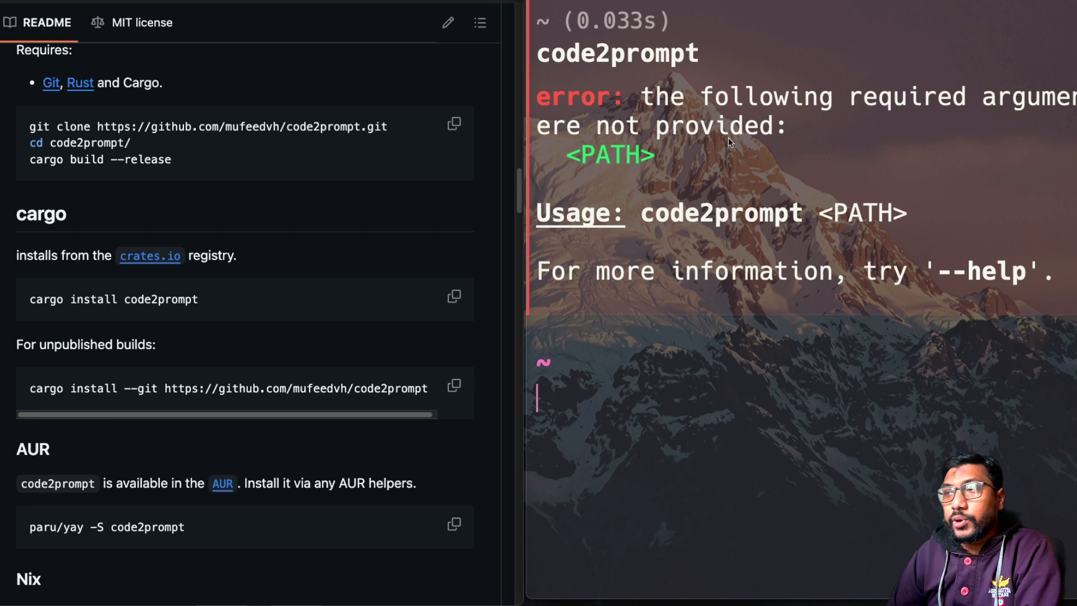
pyautogui.moveTo(760, 172)
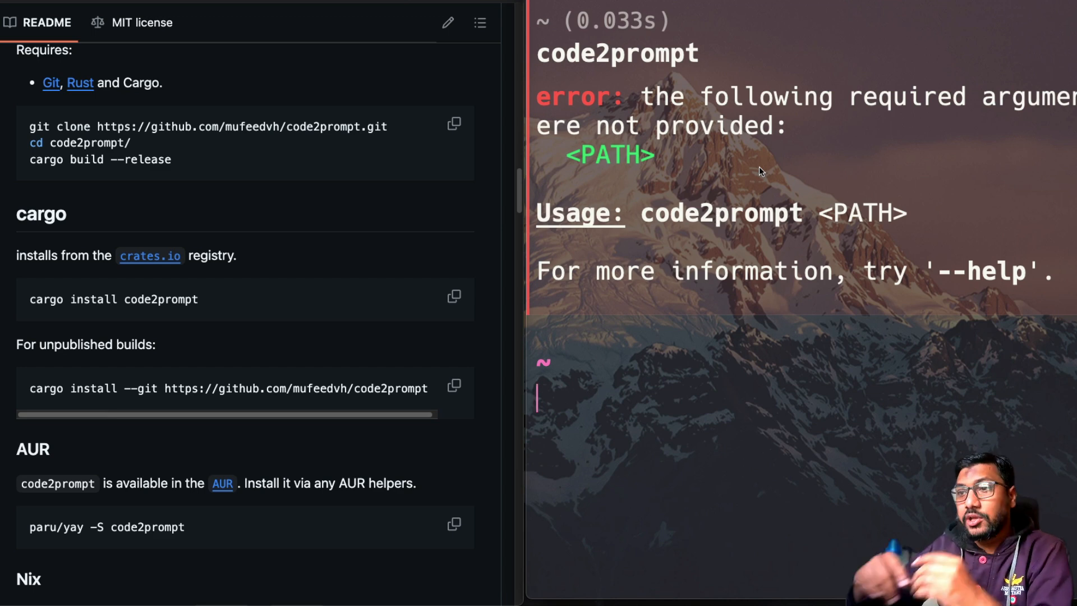
pyautogui.moveTo(254, 83)
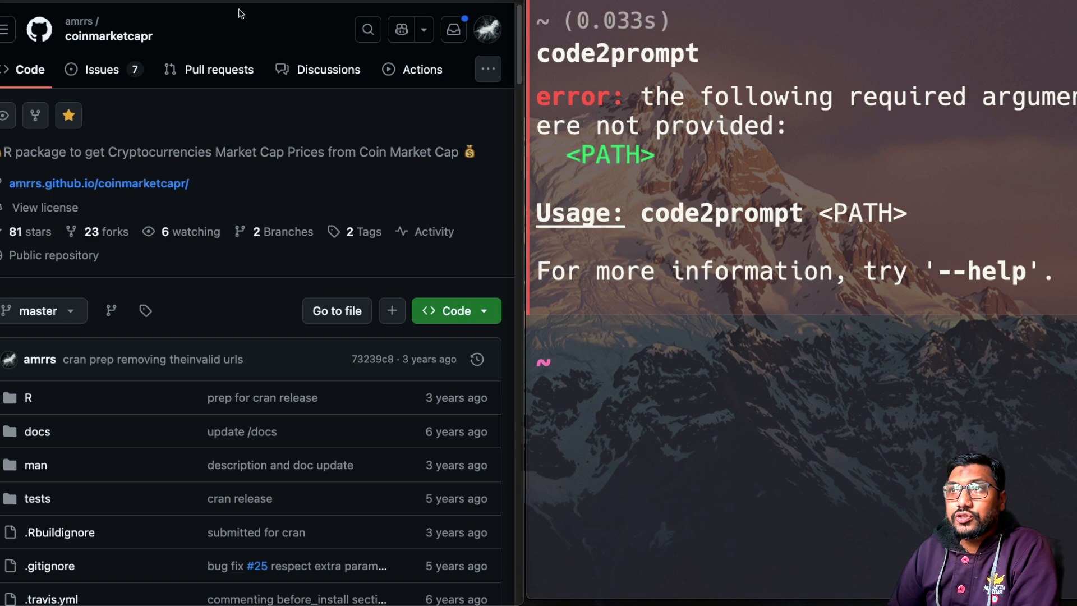
# Run git lfs install, copy the coinmarketcapr HTTPS clone URL, and clear the terminal
pyautogui.write('git lfs install')
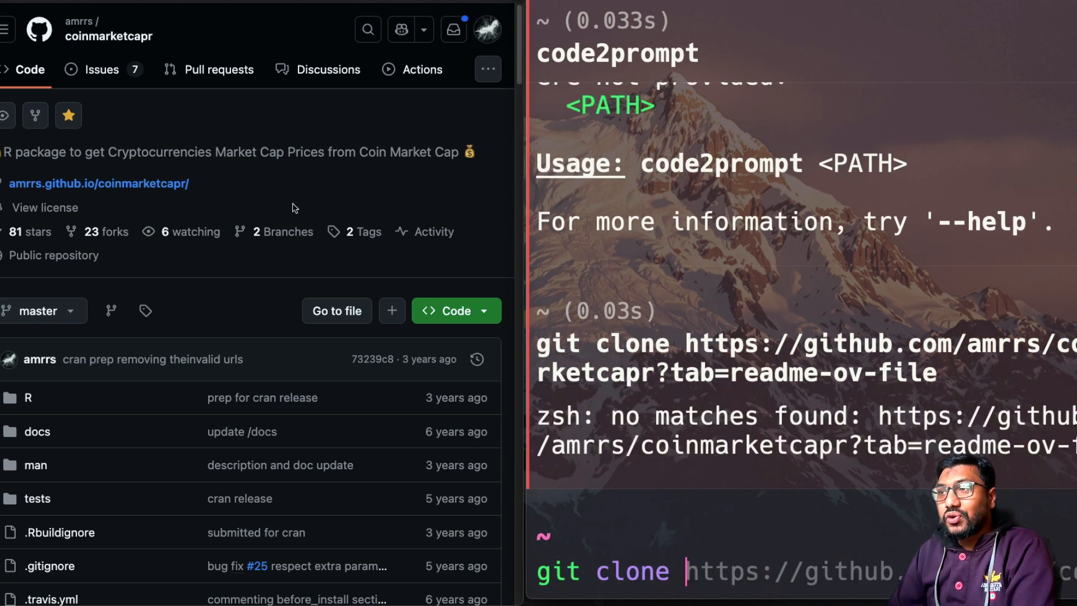
pyautogui.click(488, 68)
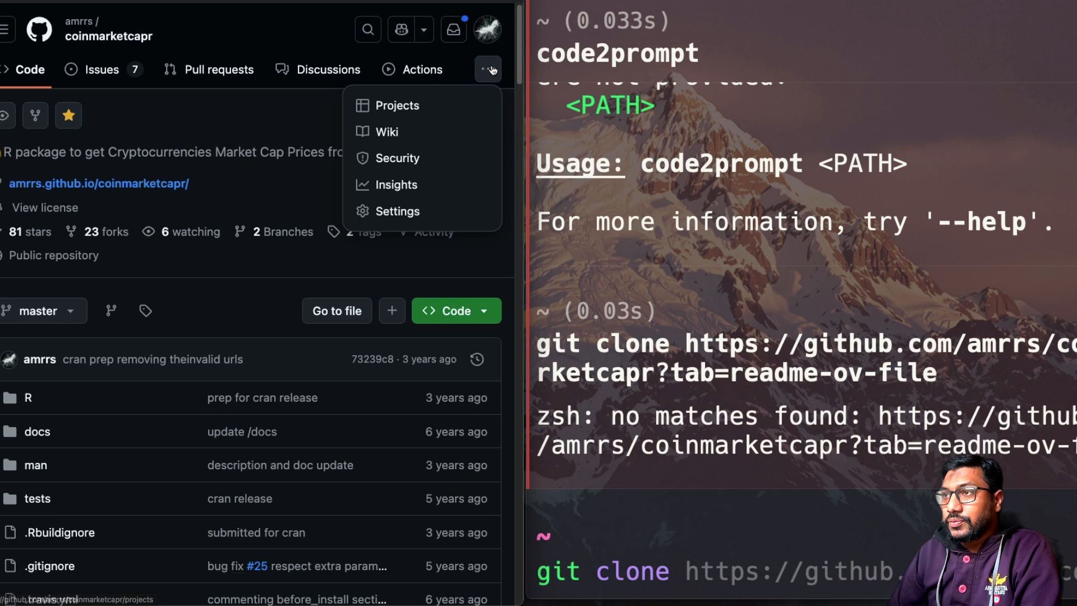
pyautogui.click(455, 310)
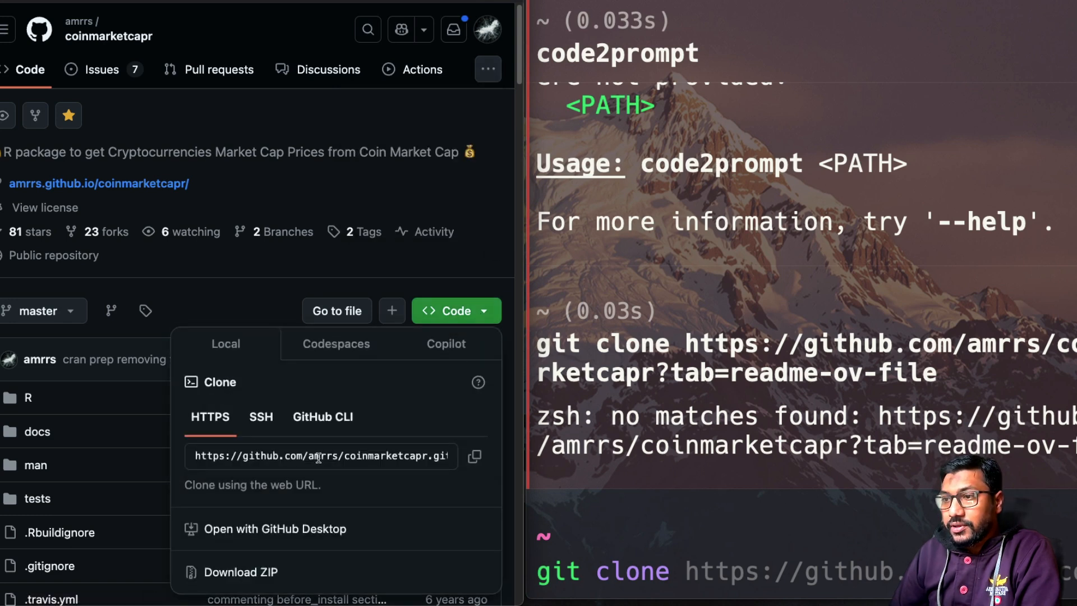
pyautogui.click(475, 456)
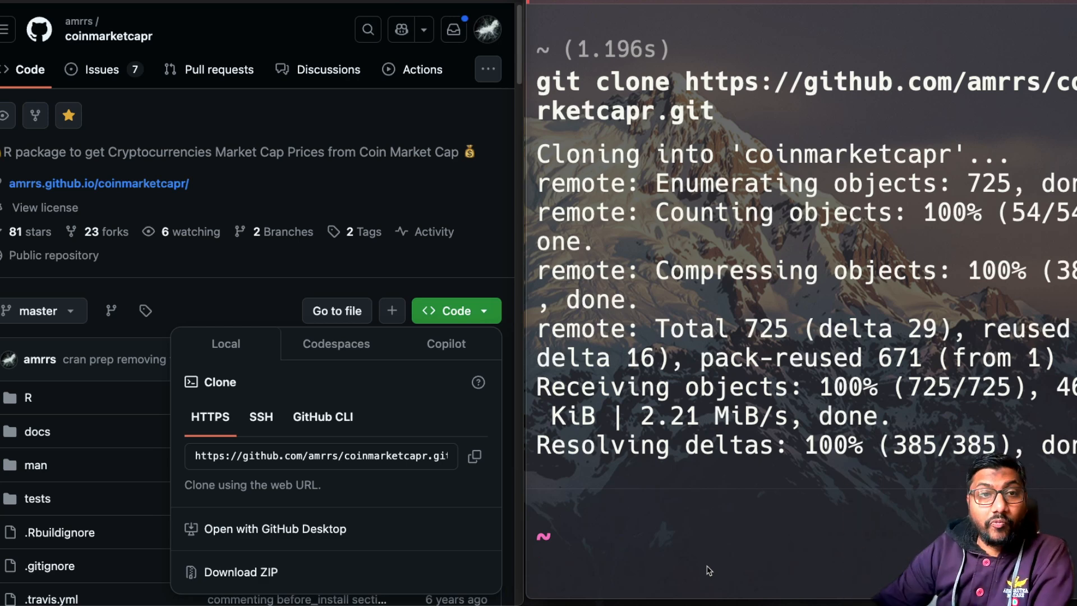
pyautogui.write('clear')
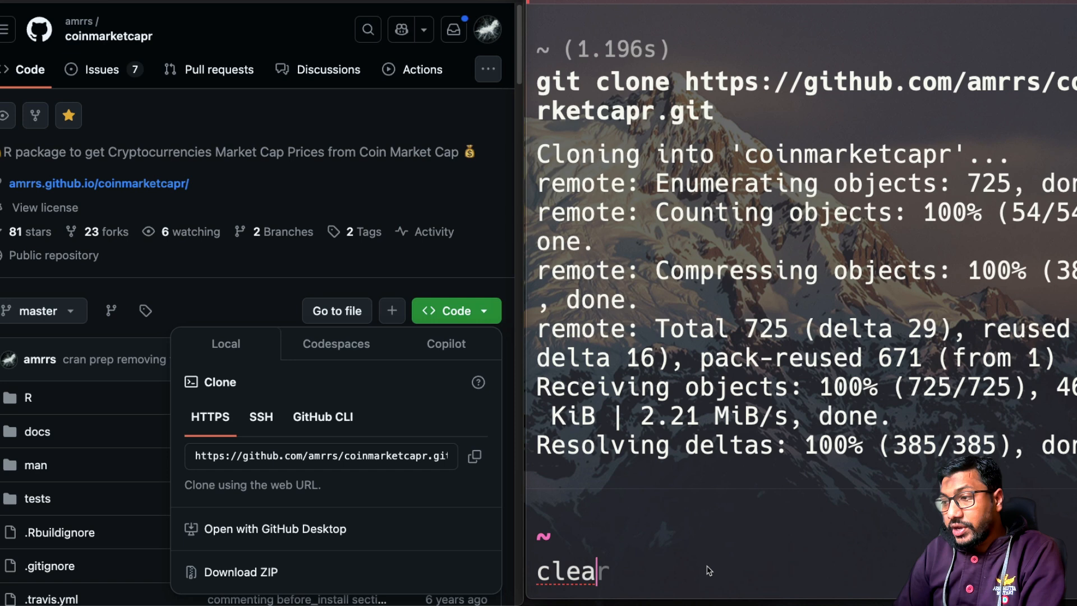
pyautogui.press('Return')
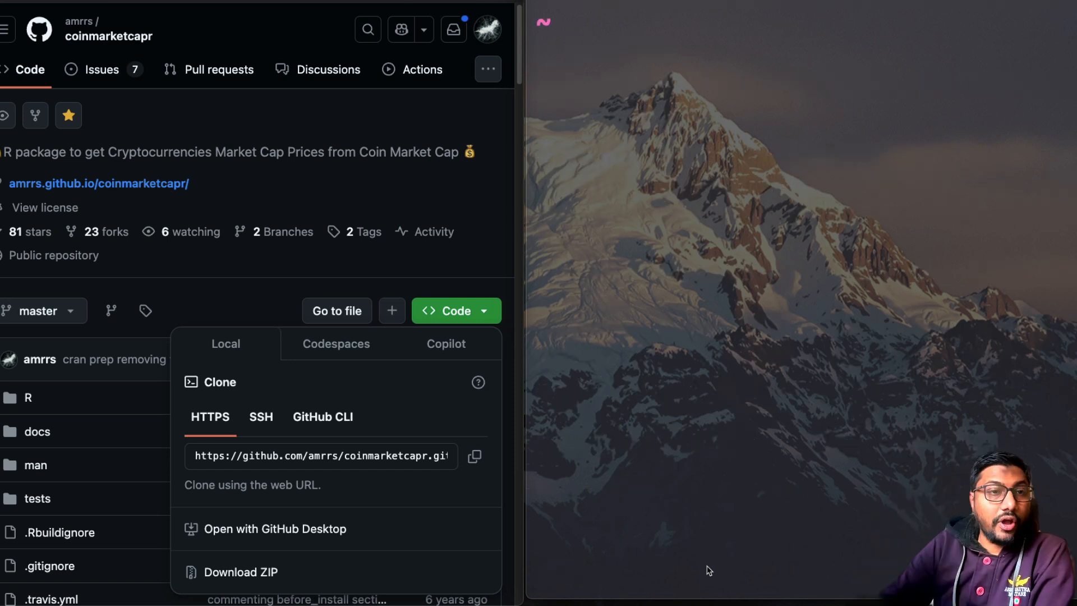
pyautogui.moveTo(356, 163)
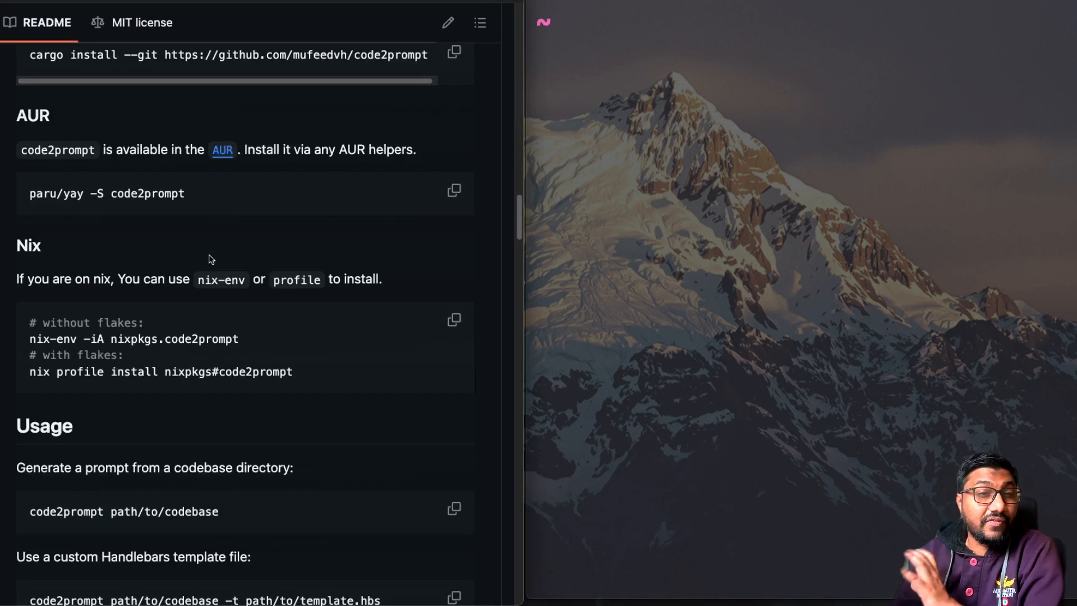
# Run 'code2prompt coinmarketcapr/' to copy the folder's prompt to the clipboard
pyautogui.scroll(-3)
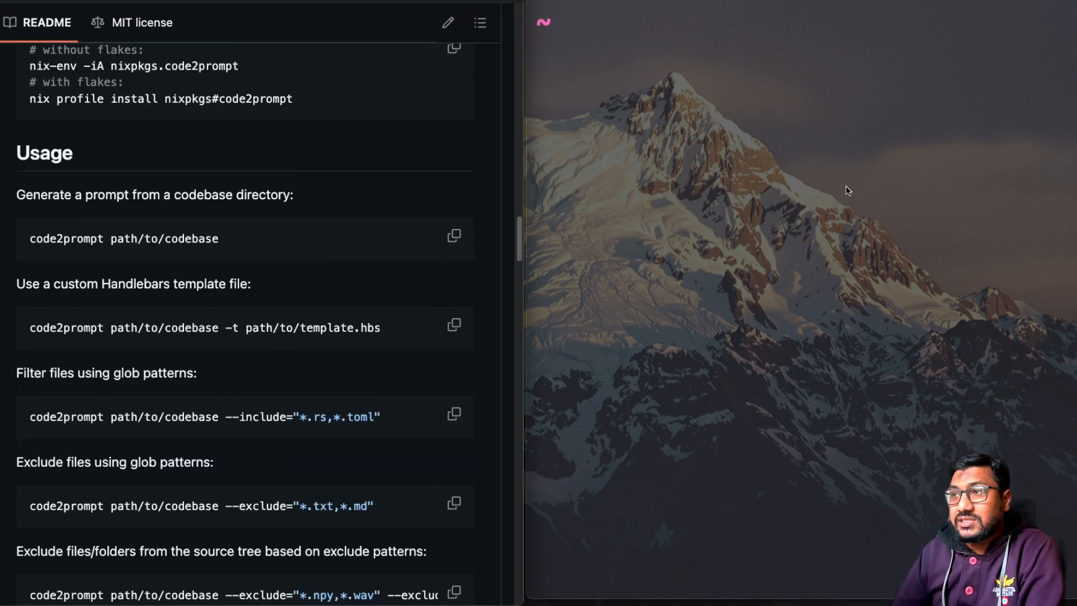
pyautogui.write('code2prompt')
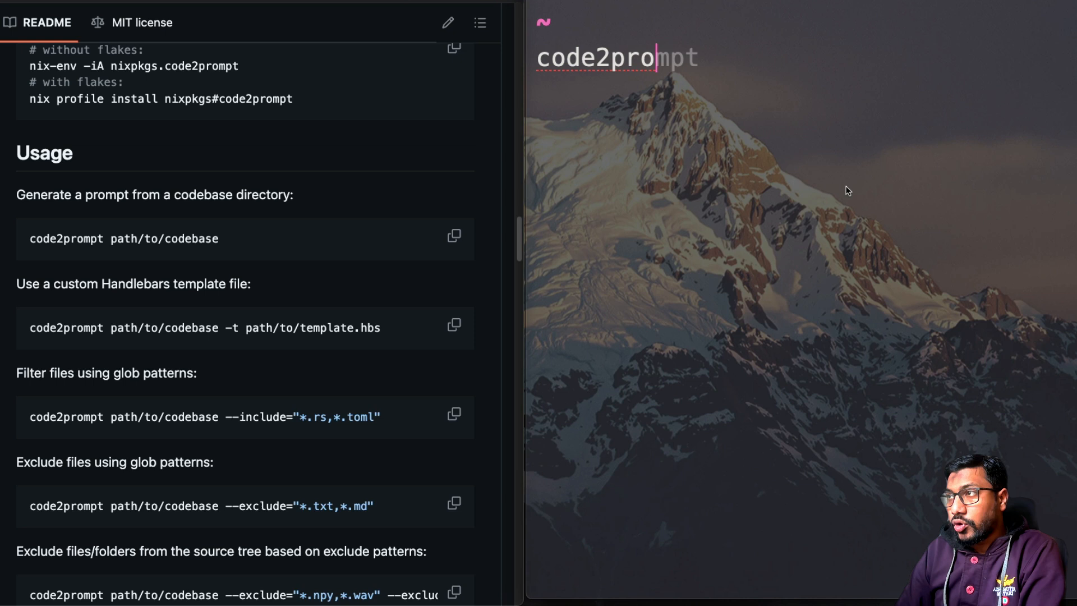
pyautogui.write('coinmarketcapr/')
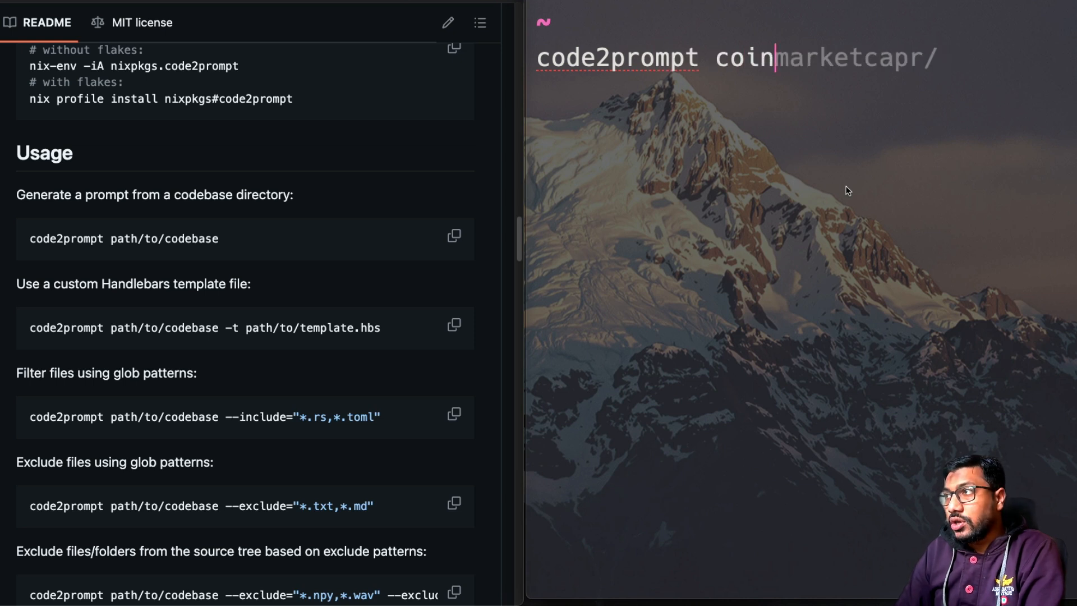
pyautogui.press('Return')
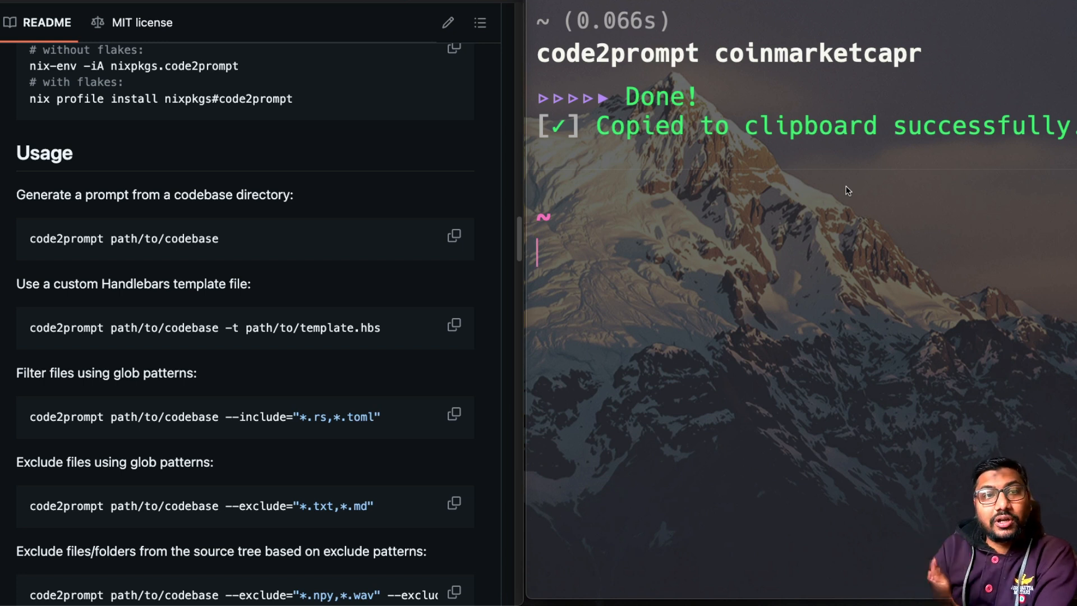
pyautogui.moveTo(691, 70)
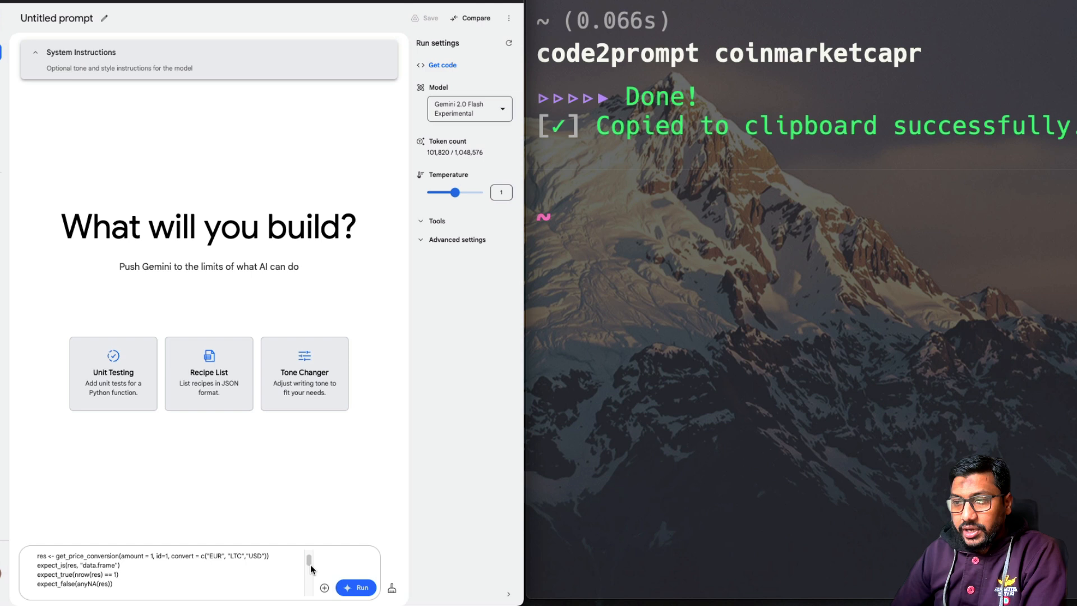
# Send the pasted repo with 'I'm going to ask you a couple of questions about this repo'
pyautogui.scroll(-3)
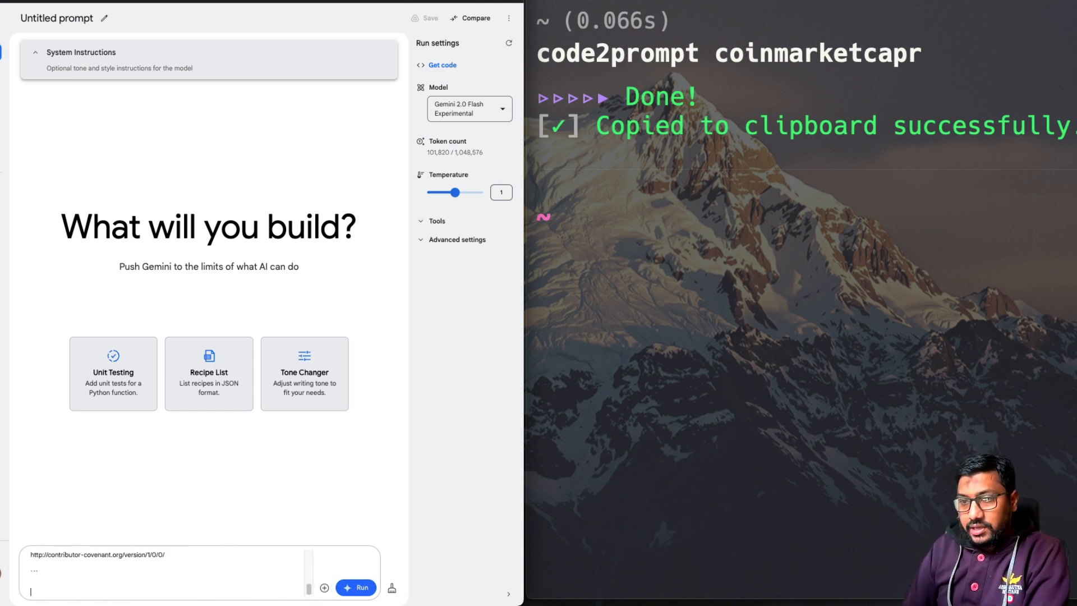
pyautogui.write("I'm going t")
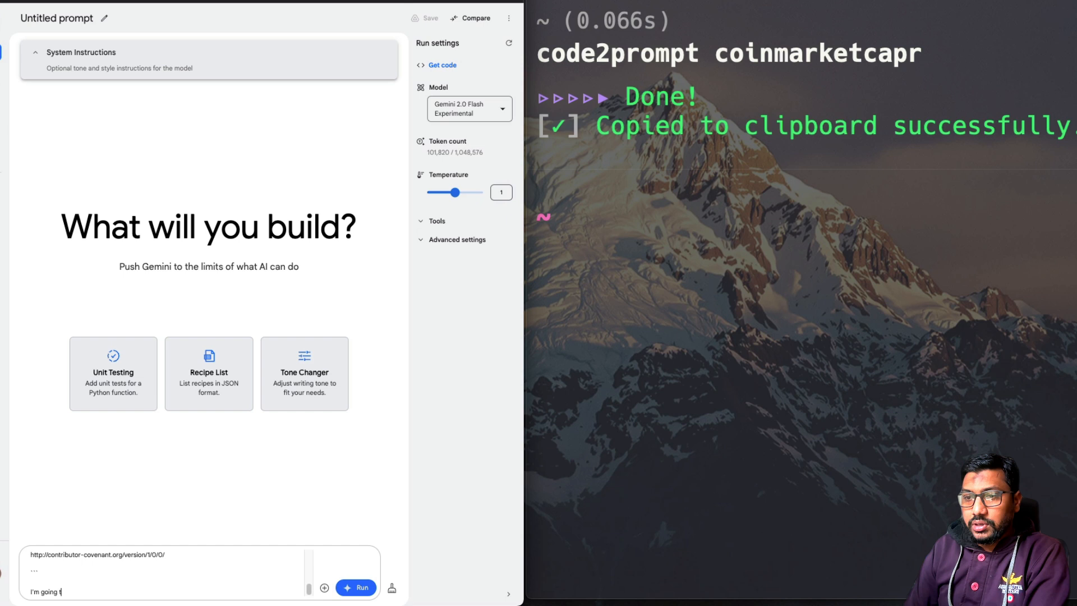
pyautogui.write('o ask you a couple of')
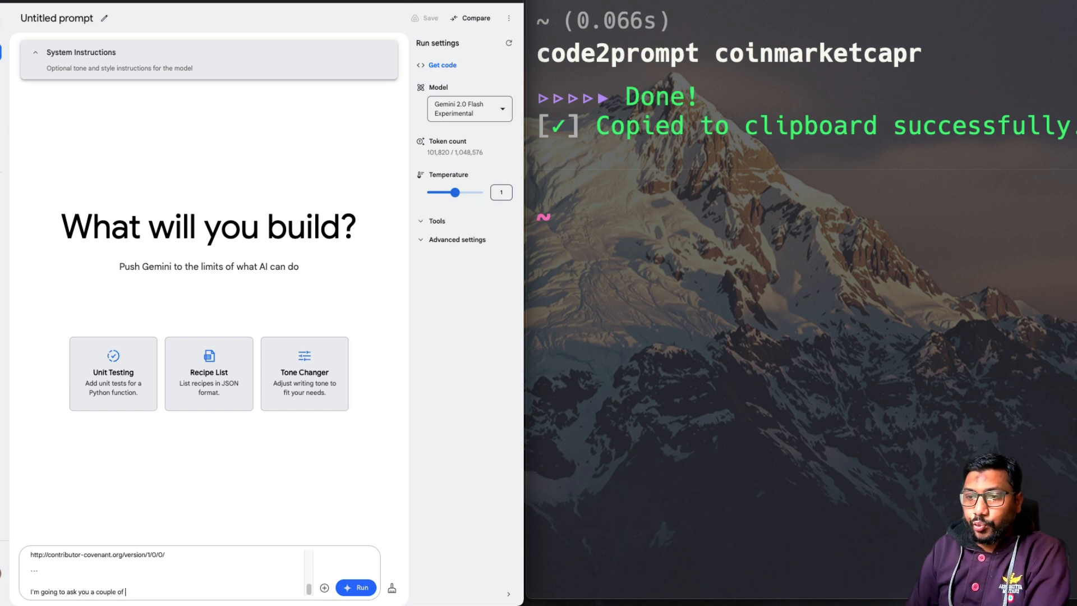
pyautogui.write('questions about this repo, are you read')
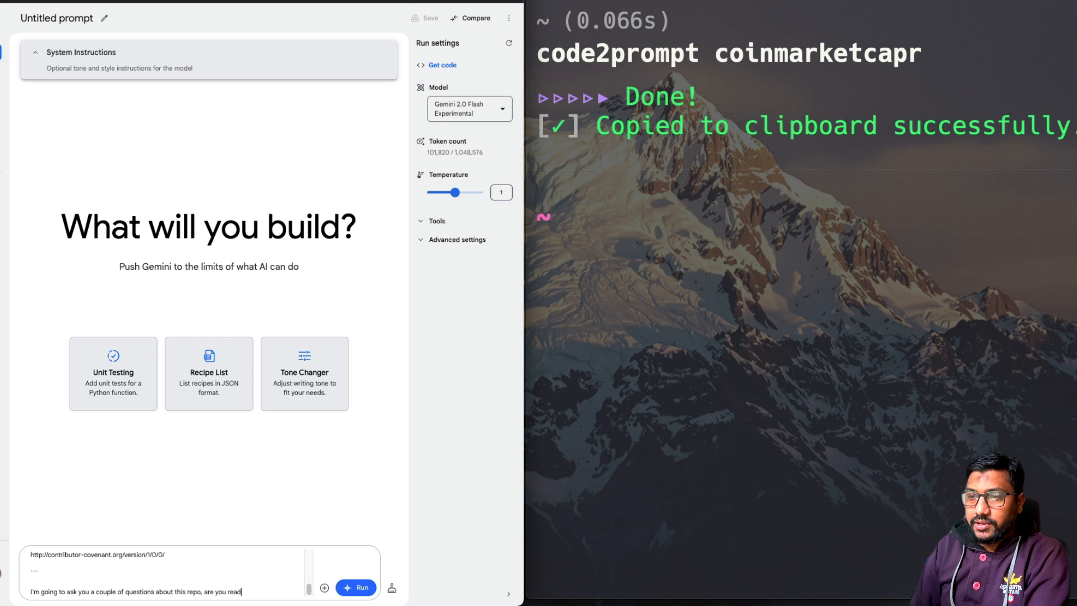
pyautogui.click(357, 588)
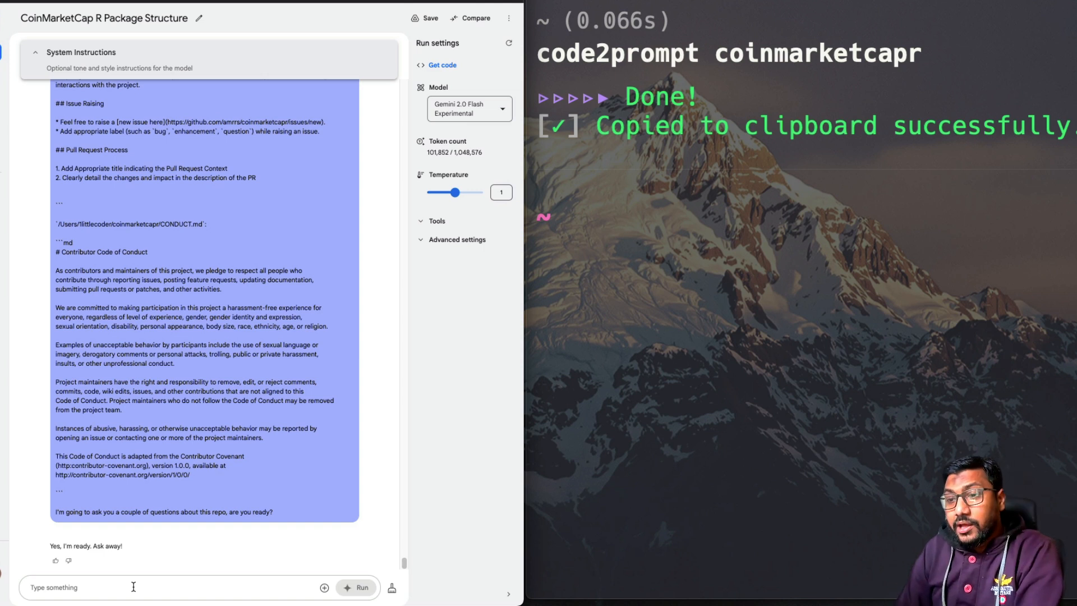
# Ask Gemini for sample code extracting all crypto prices and drawing a bar chart
pyautogui.write('can you g')
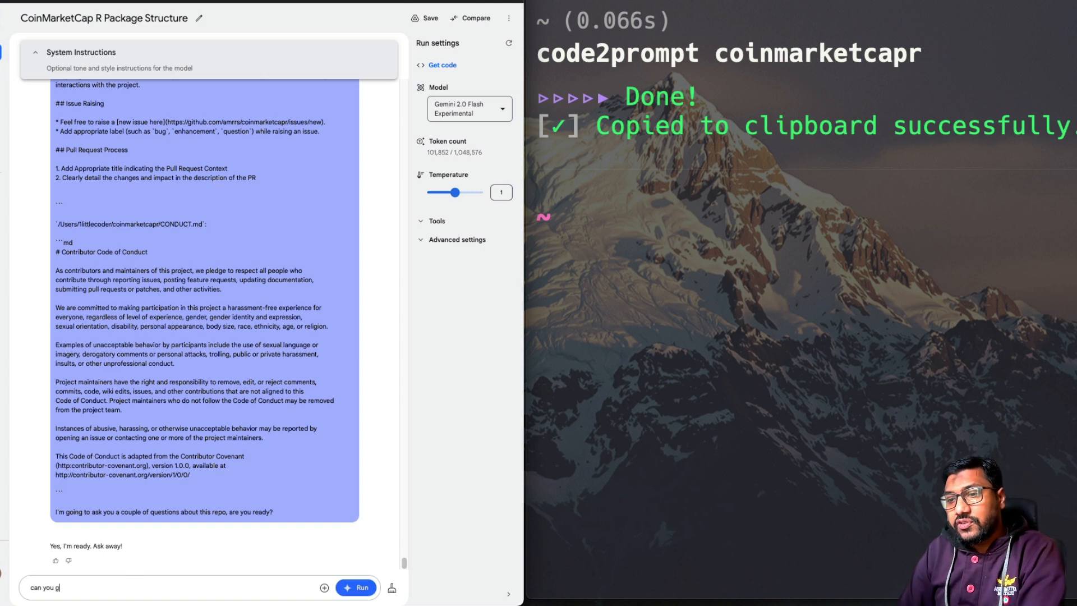
pyautogui.write('ive me the sample code')
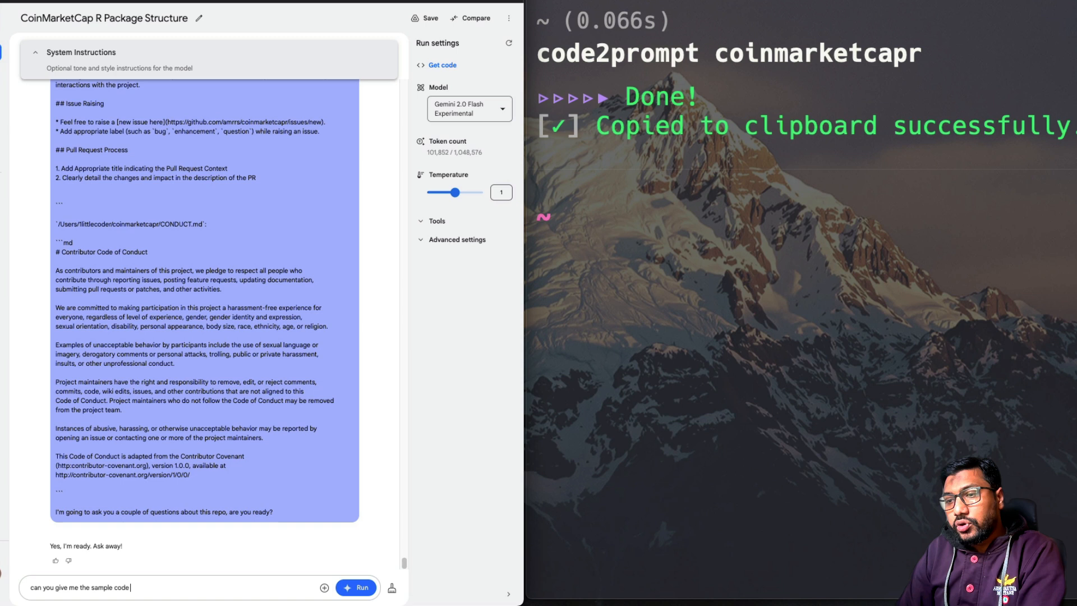
pyautogui.write('to extract all')
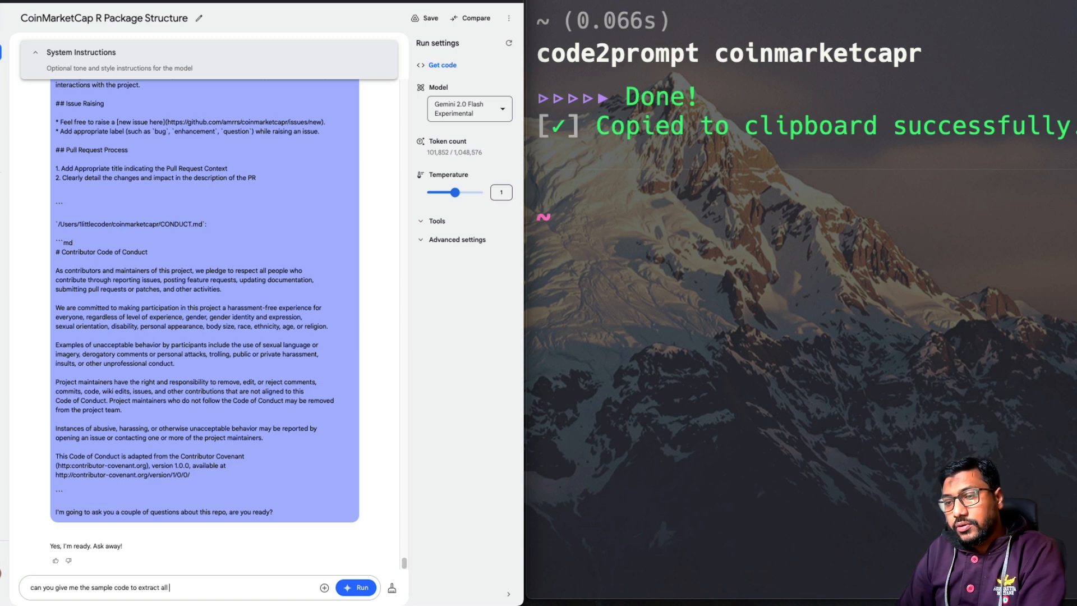
pyautogui.write('crypto prices and make')
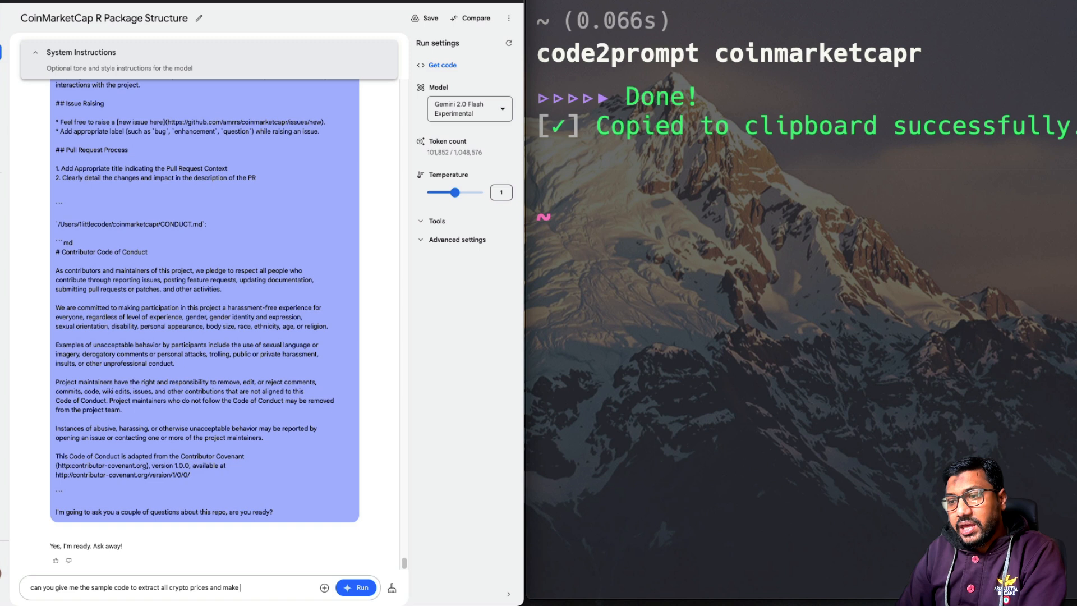
pyautogui.write('sure i can dra w')
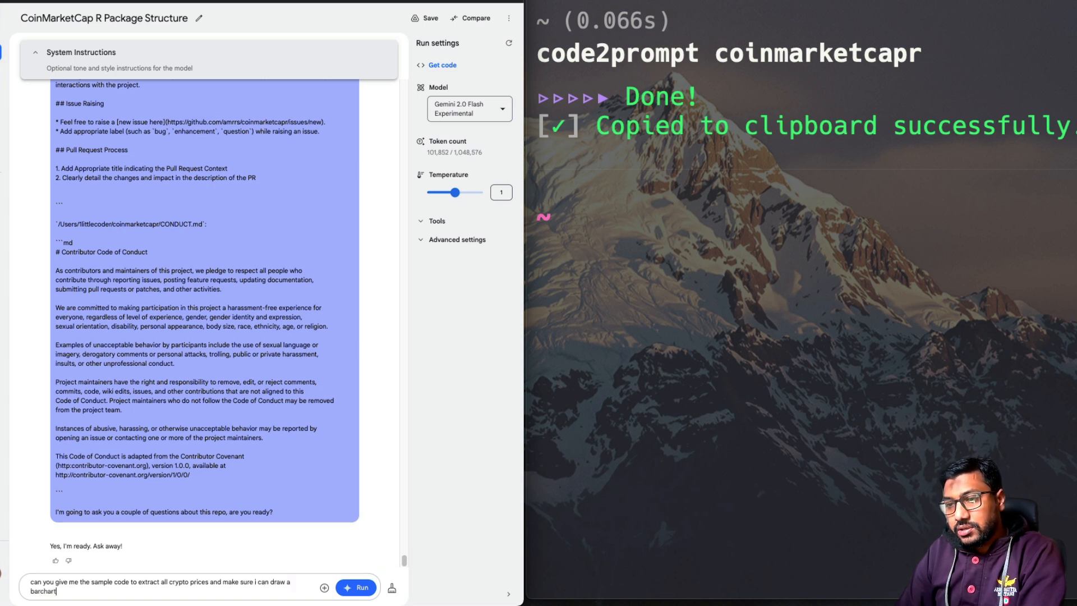
pyautogui.write('as well?')
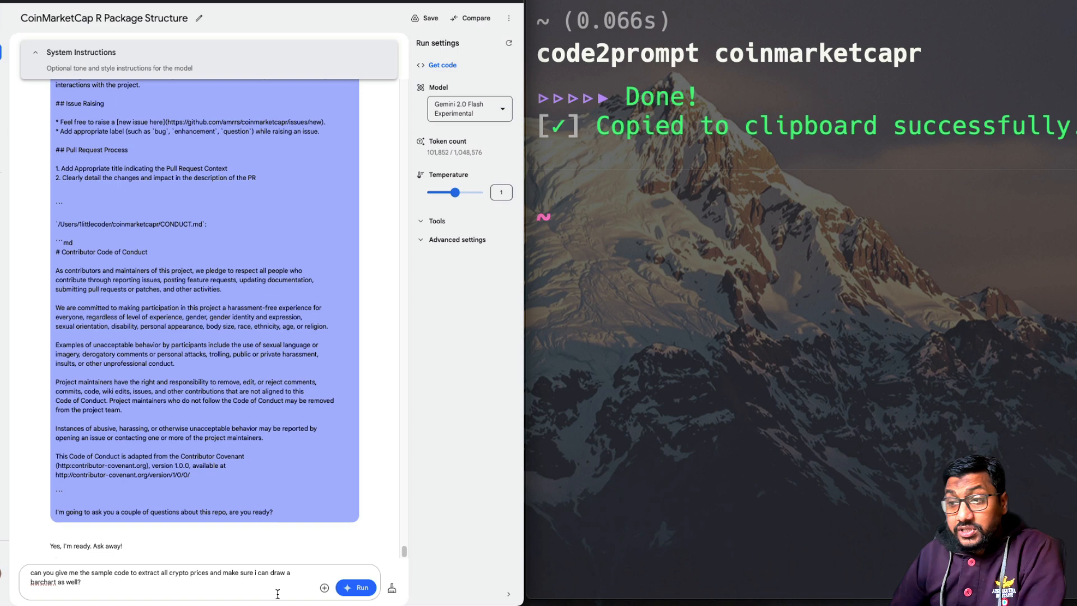
pyautogui.click(357, 588)
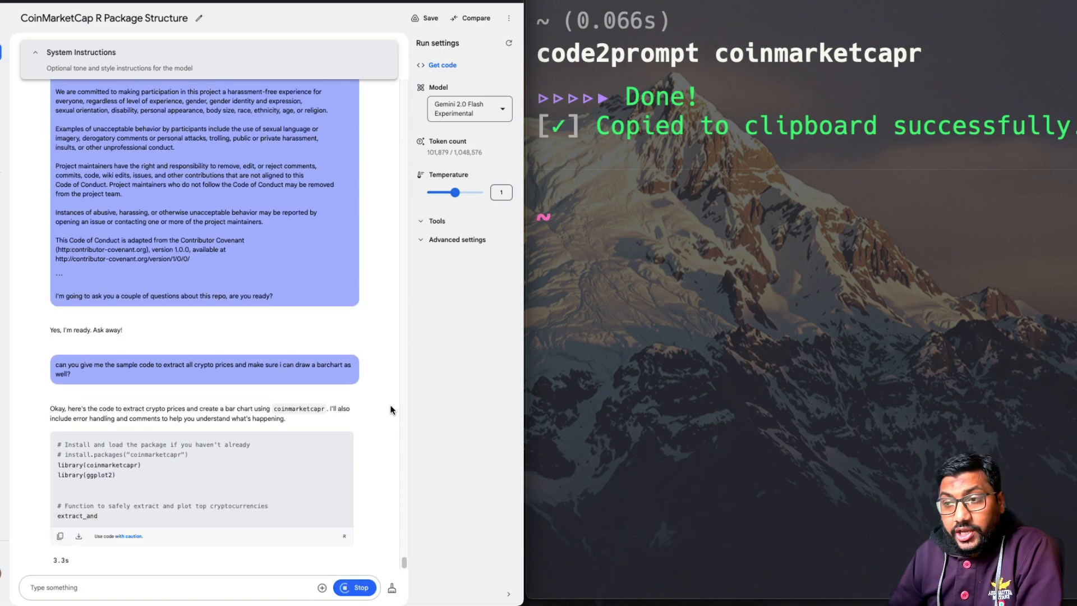
# Scroll through Gemini's R bar chart code and its explanation
pyautogui.scroll(-3)
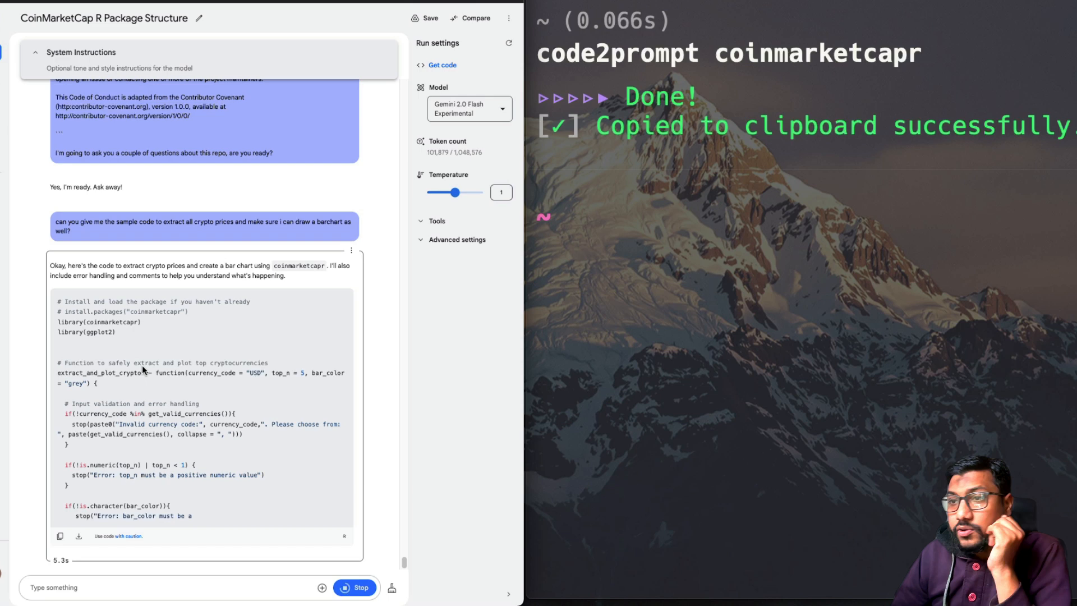
pyautogui.scroll(-3)
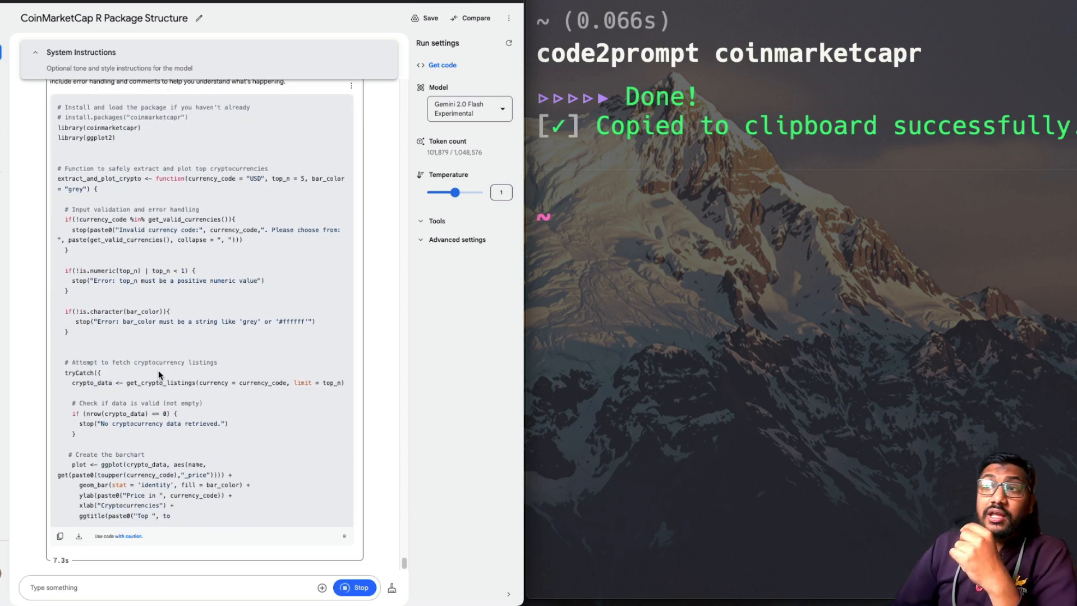
pyautogui.scroll(-3)
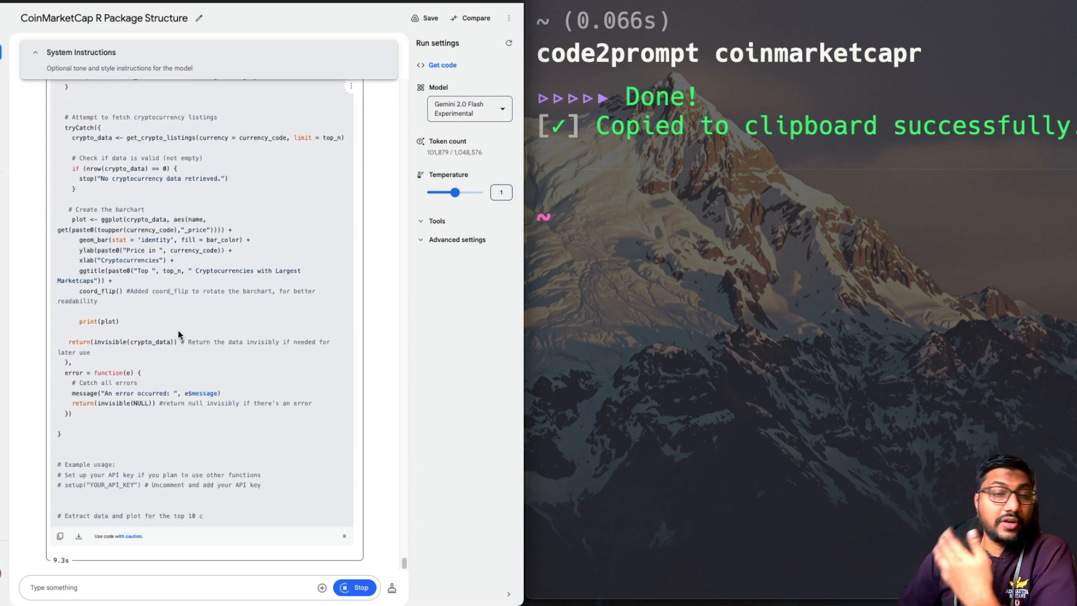
pyautogui.scroll(-3)
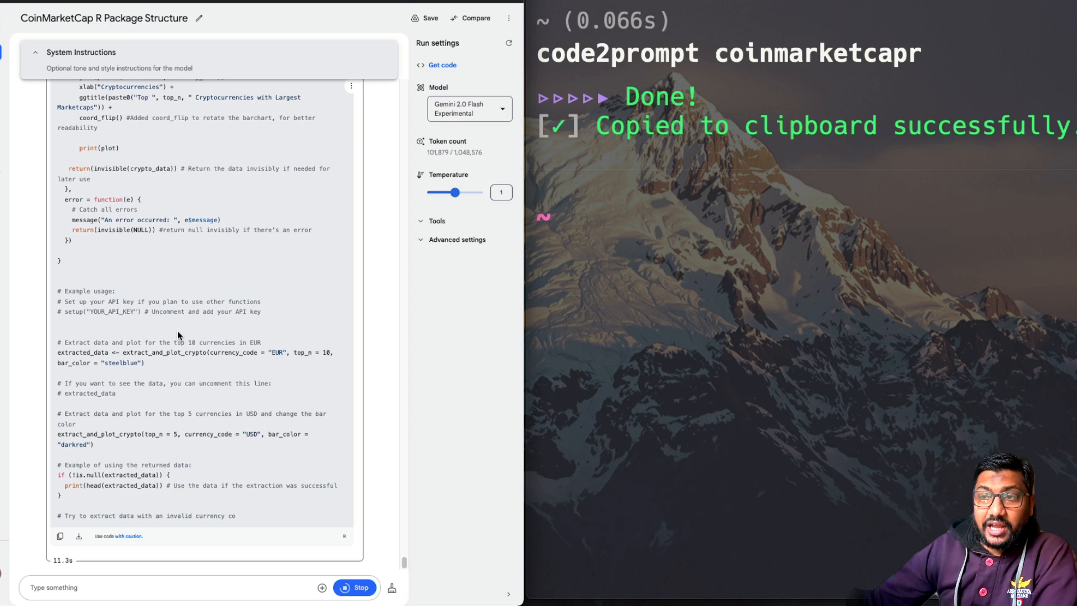
pyautogui.scroll(-3)
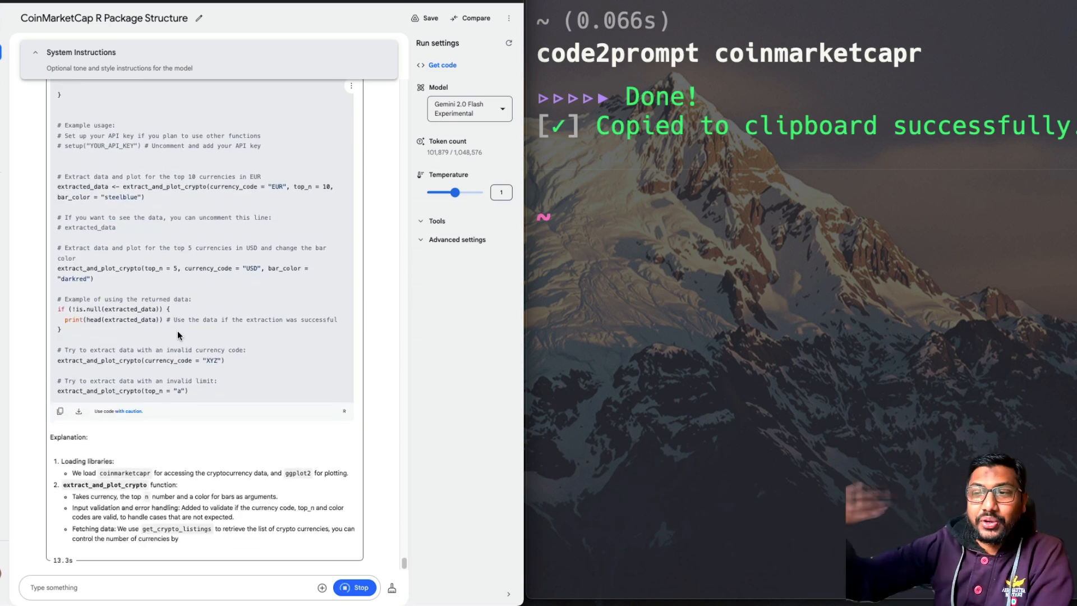
pyautogui.scroll(-3)
pyautogui.write('code2prompt coi')
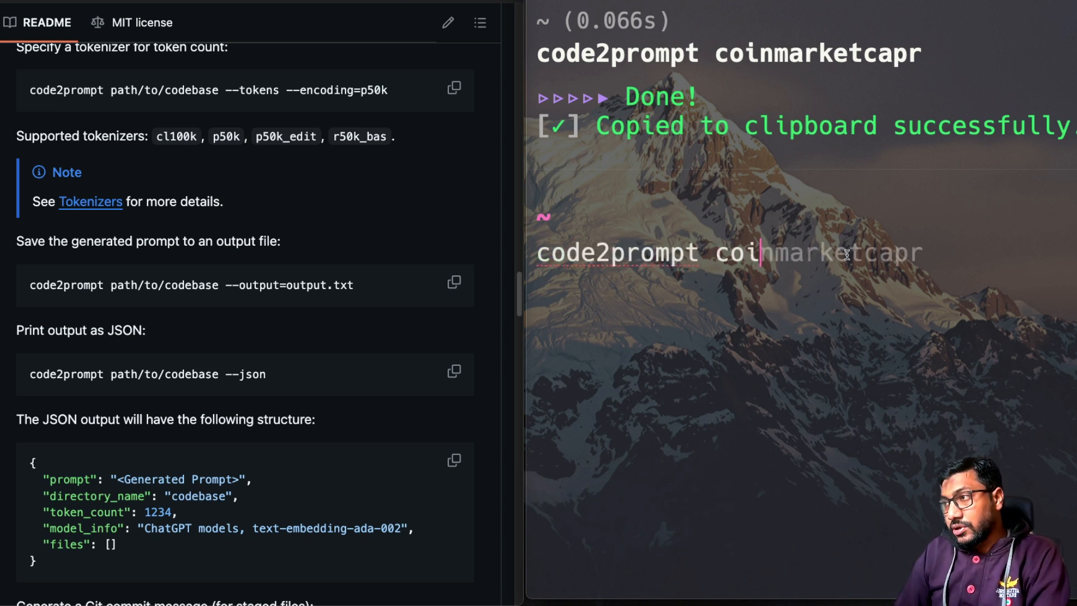
# Run code2prompt on coinmarketcapr with --output=coinprompt to save the prompt to a file
pyautogui.write('1littleco')
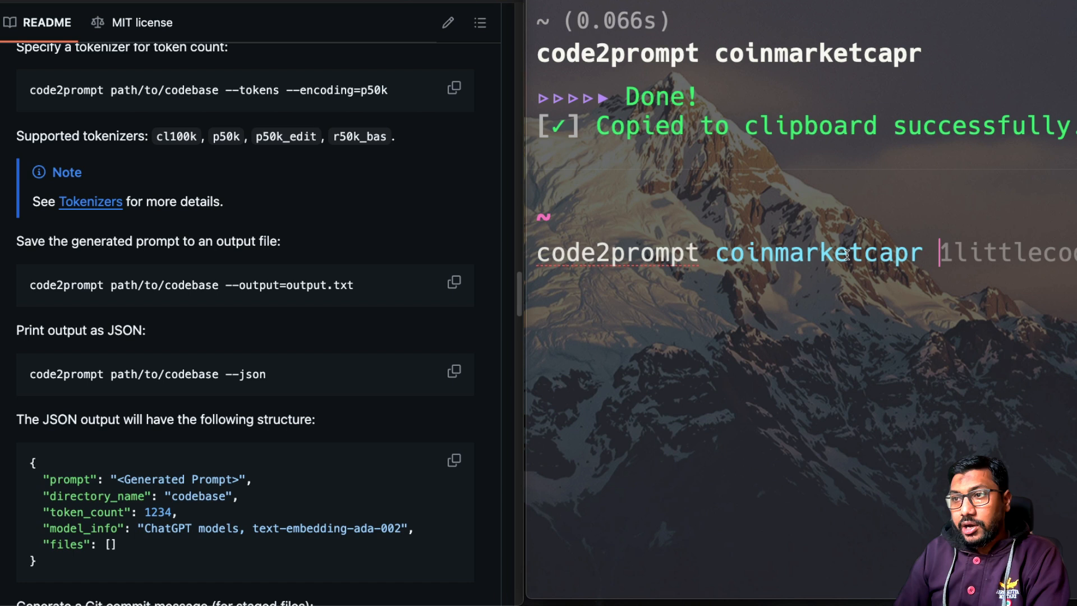
pyautogui.write('--output')
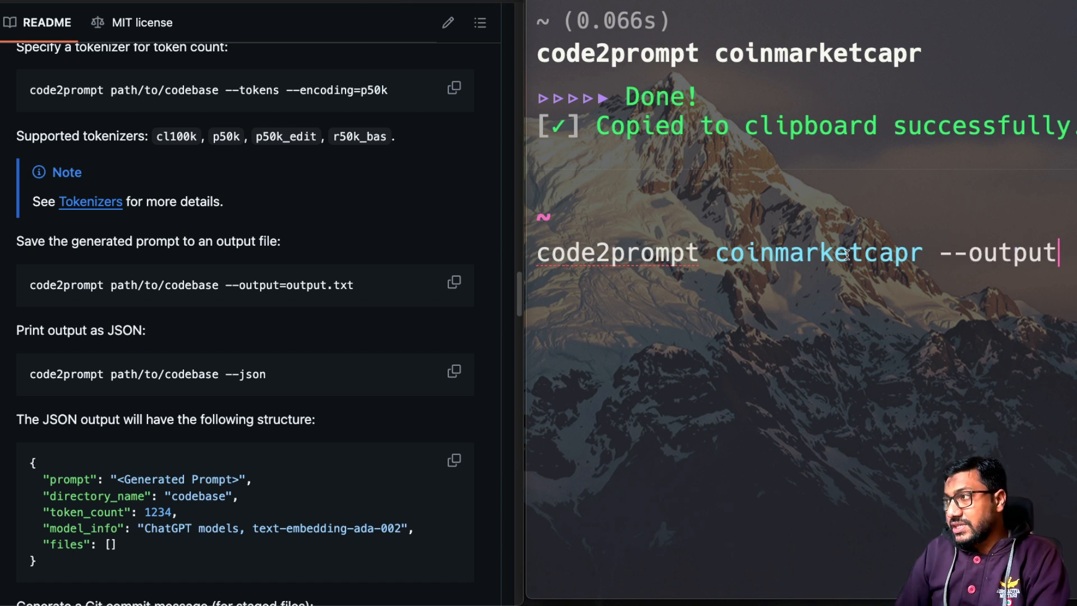
pyautogui.write('=coinprompt')
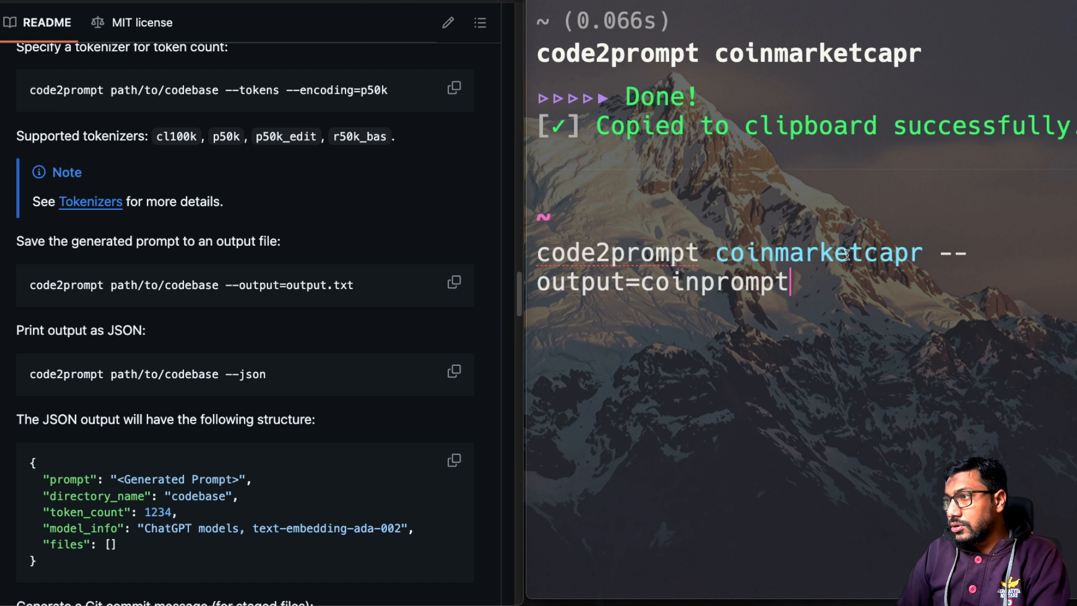
pyautogui.write('ls')
pyautogui.press('Return')
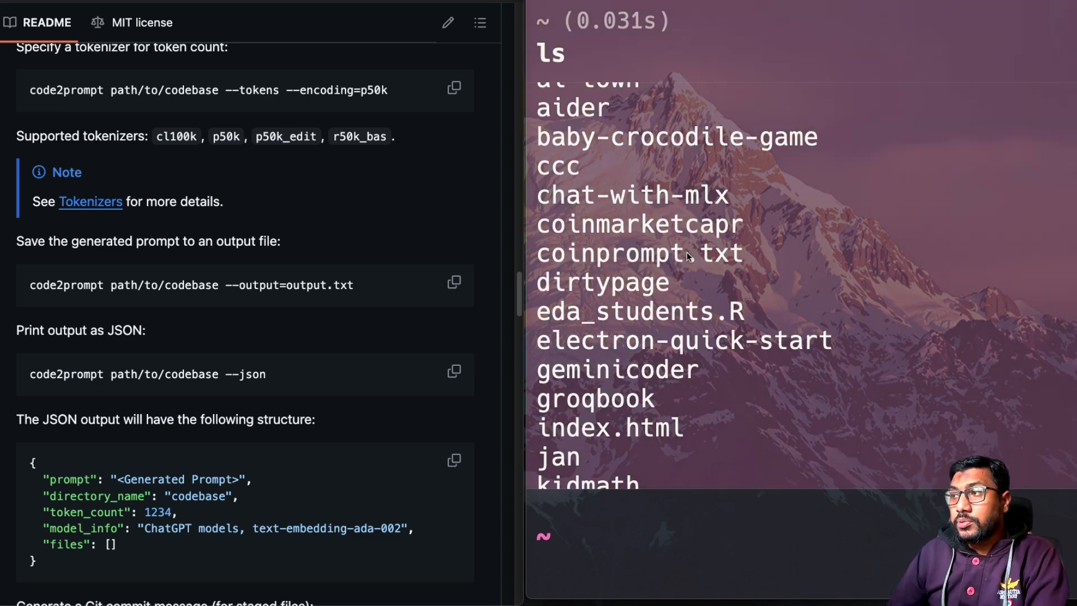
pyautogui.moveTo(568, 257)
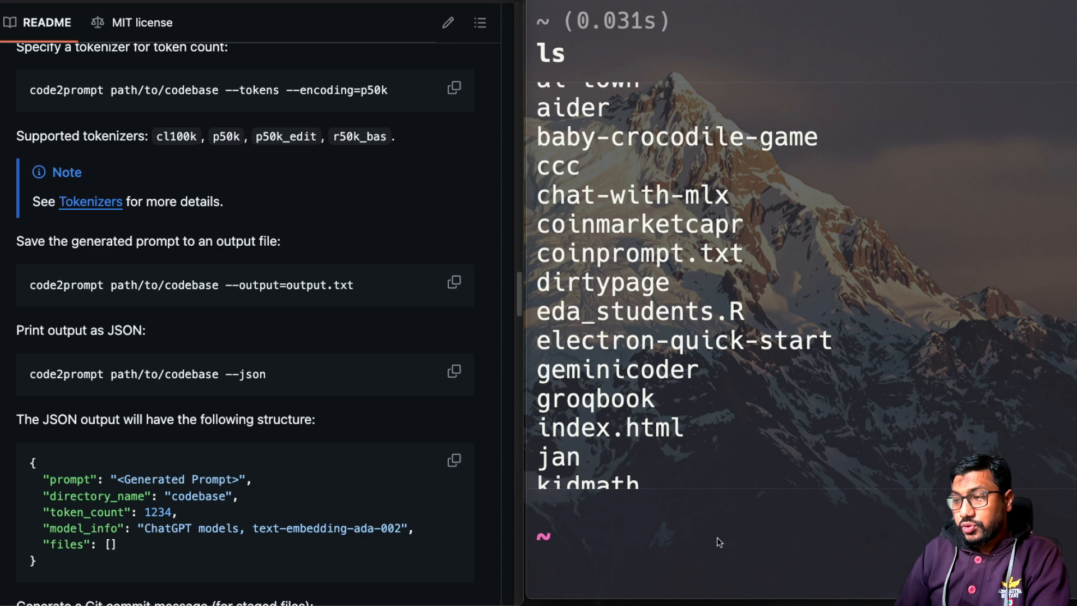
# Open coinprompt.txt in nano and scroll through the generated prompt
pyautogui.write('npx create-react-app react')
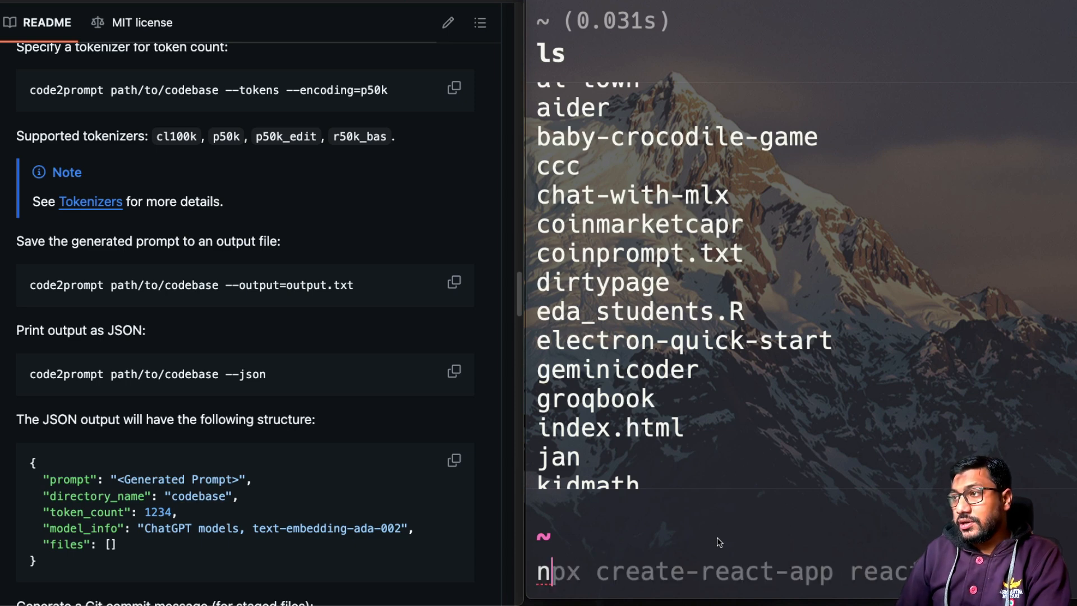
pyautogui.write('nano coinprompt.txt')
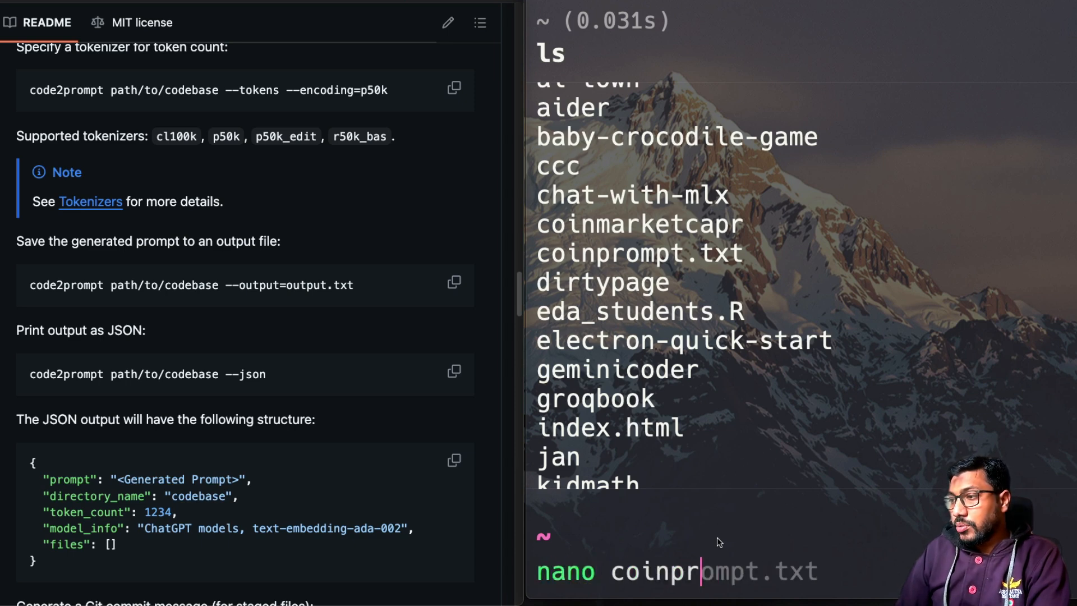
pyautogui.press('Return')
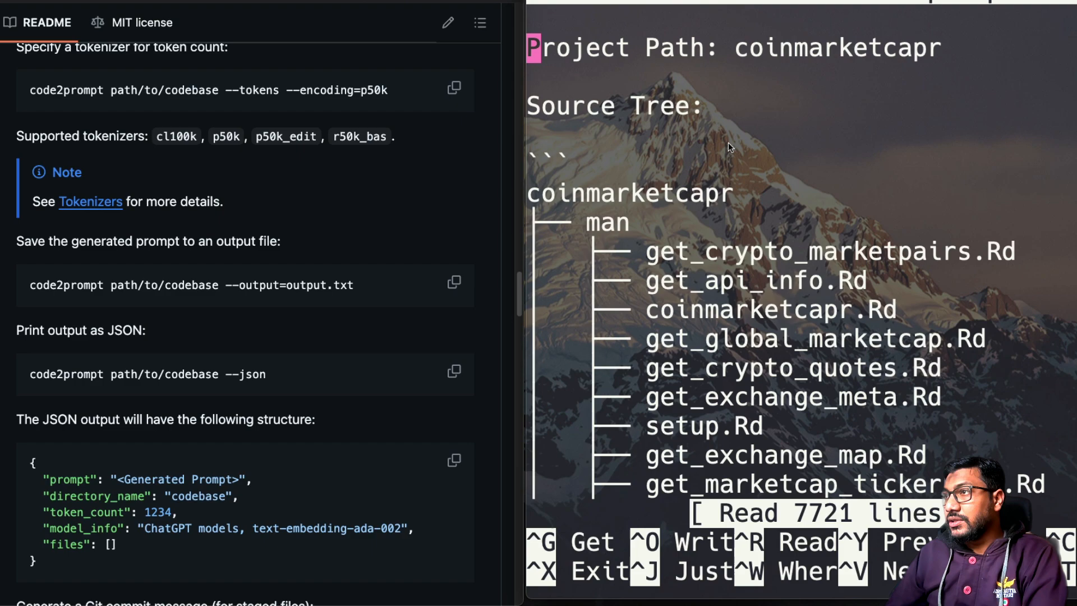
pyautogui.scroll(-3)
pyautogui.write('cod')
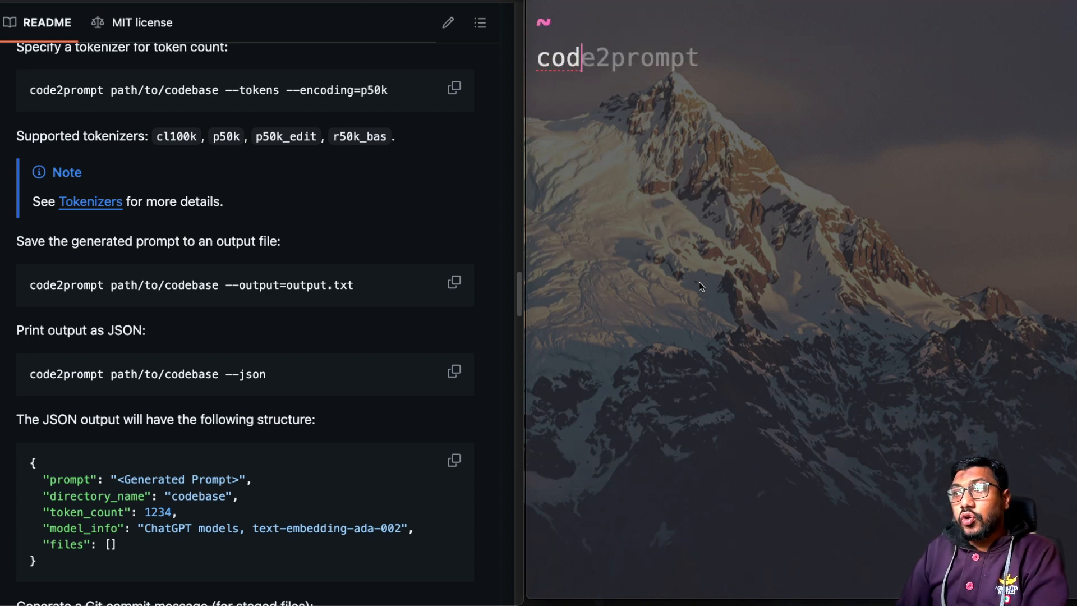
# Run code2prompt coinmarketcapr --tokens to get the 85494 token count
pyautogui.write('coinmarketcapr')
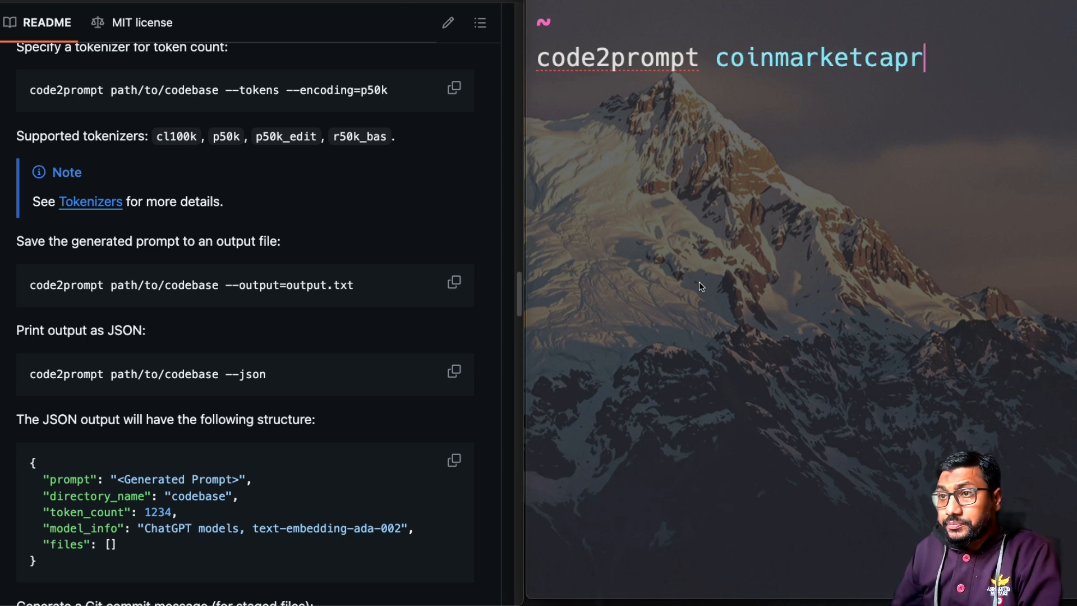
pyautogui.moveTo(122, 346)
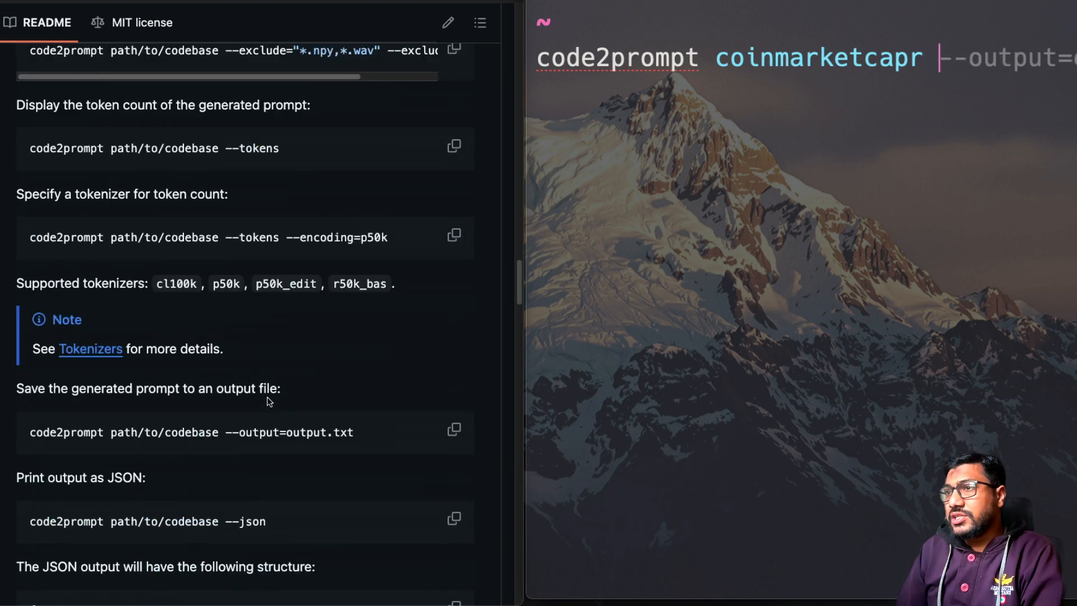
pyautogui.write(' --tokens')
pyautogui.press('Return')
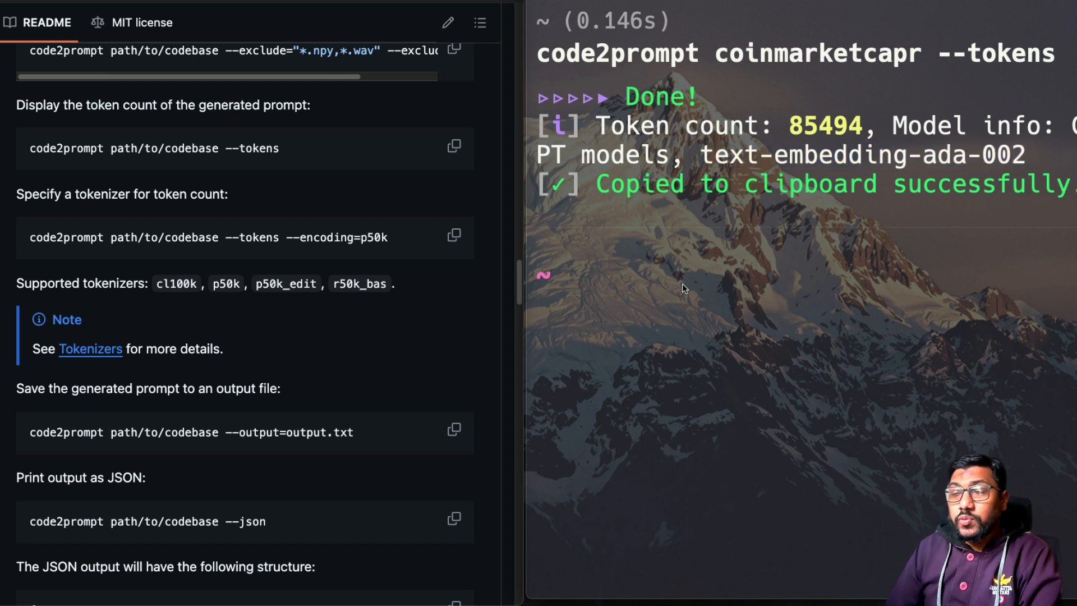
pyautogui.moveTo(131, 249)
pyautogui.write('code2prompt coinmarketcapr')
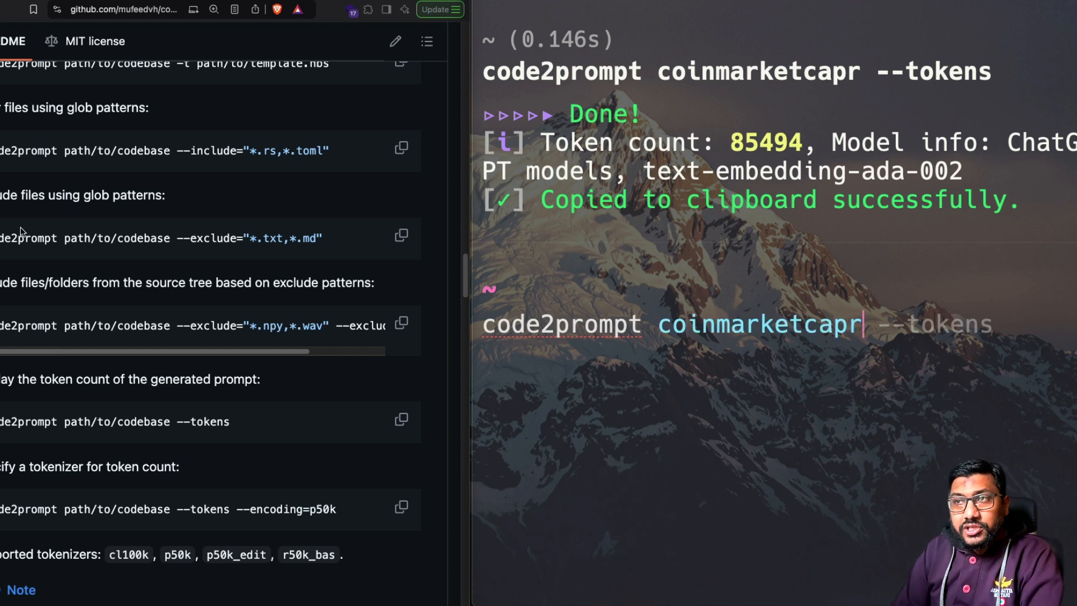
# Rerun code2prompt on coinmarketcapr with --include="*.R" so only R files are copied
pyautogui.write('--include=')
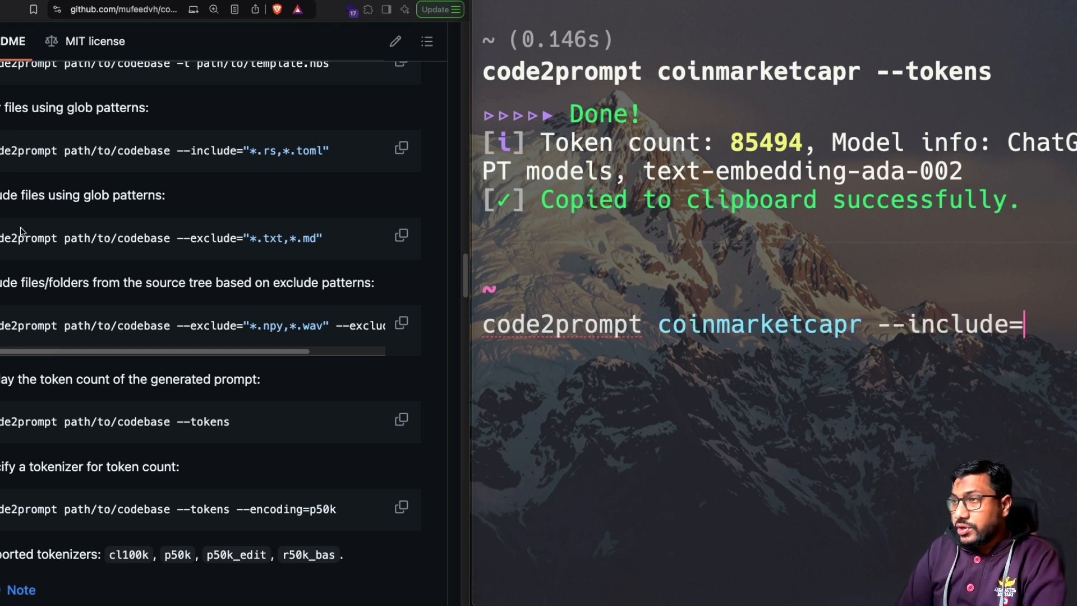
pyautogui.write('"*.')
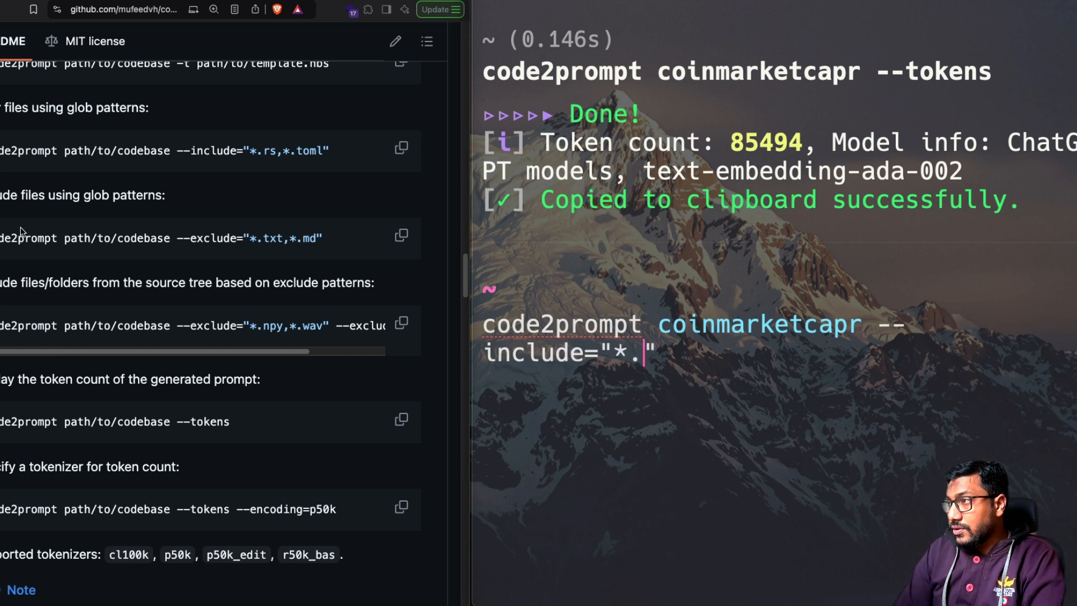
pyautogui.write('R')
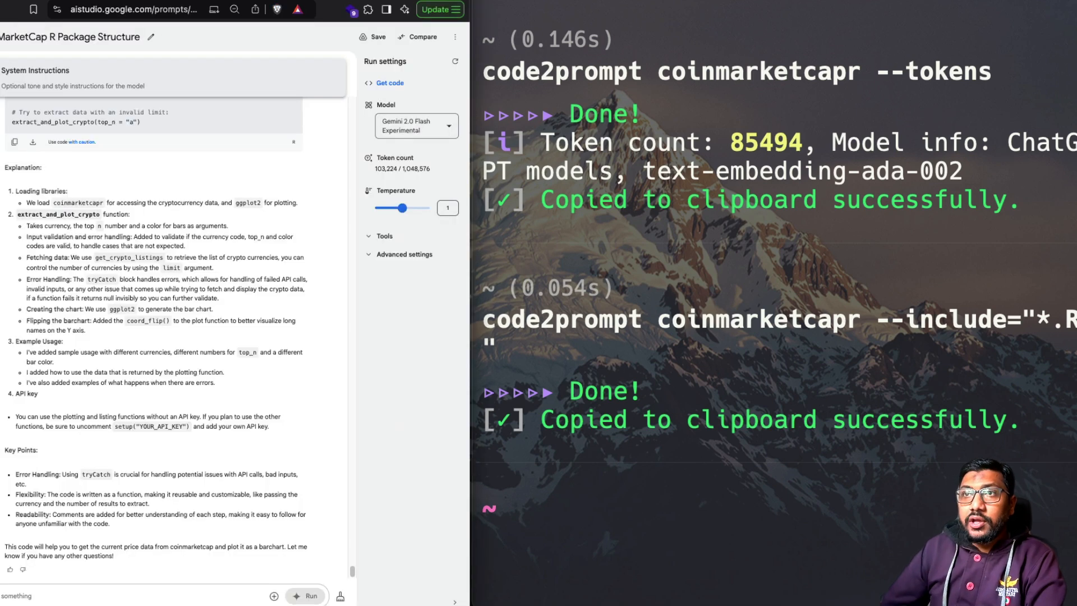
pyautogui.moveTo(204, 96)
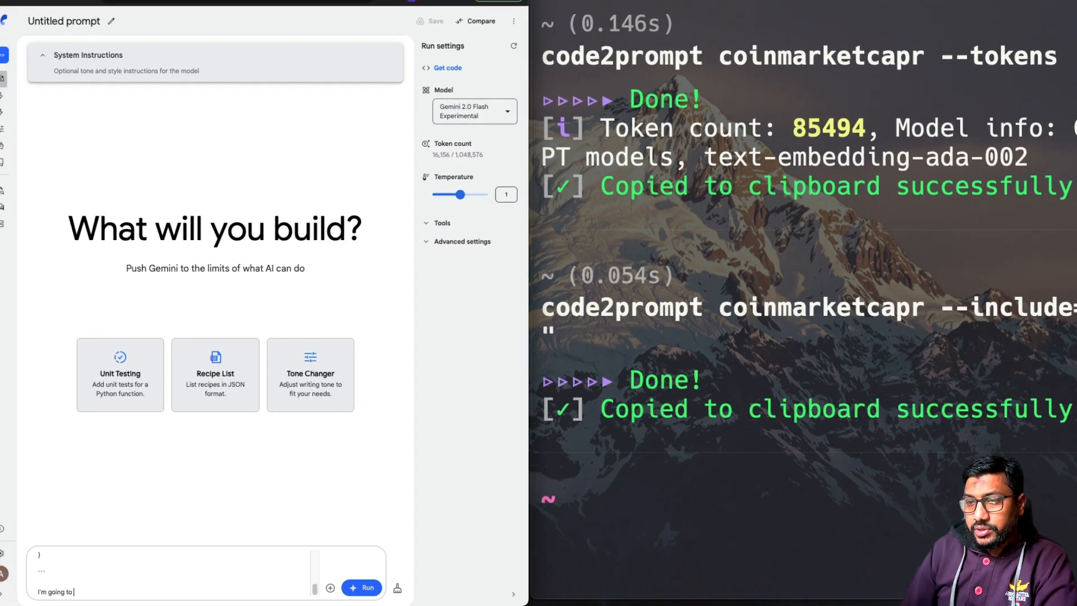
# Send the pasted R code to Gemini with "I'm going to ask some questions, are you ready?"
pyautogui.write('ask some questions, are')
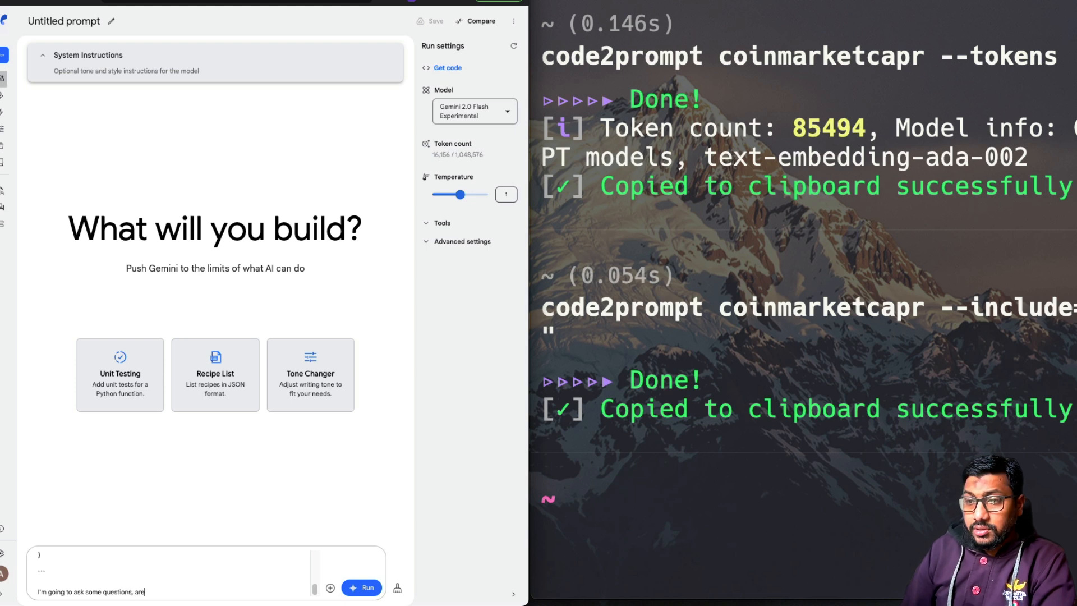
pyautogui.click(361, 587)
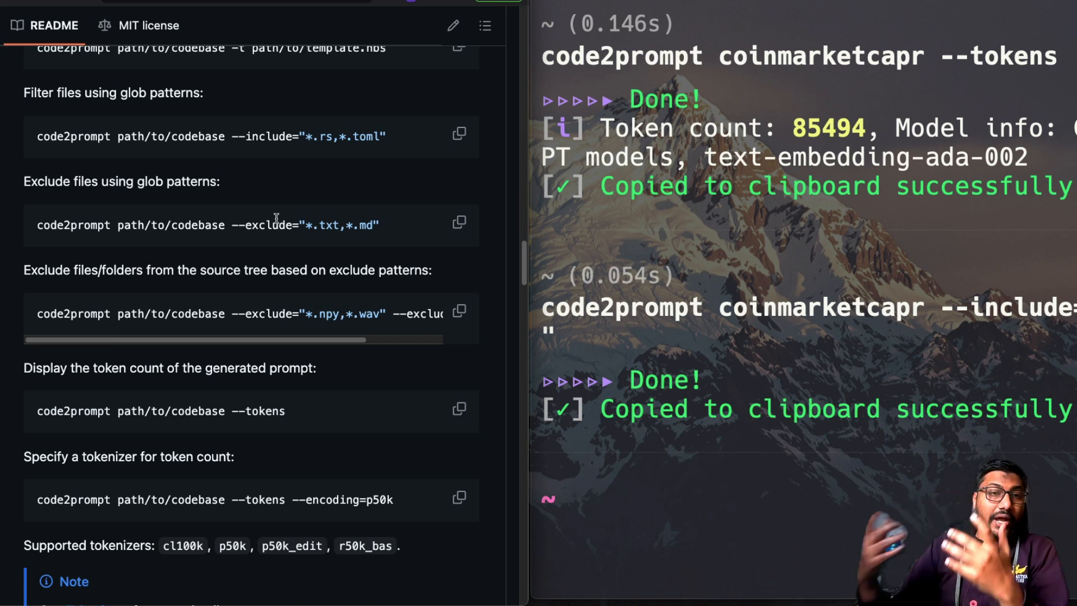
pyautogui.moveTo(1023, 386)
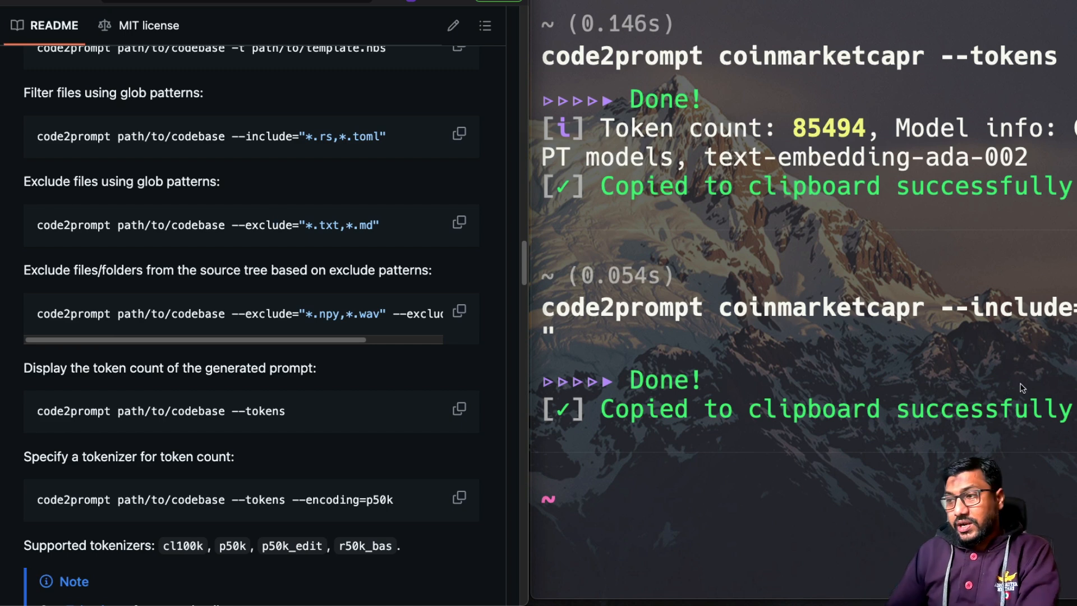
pyautogui.moveTo(733, 501)
pyautogui.write('code2')
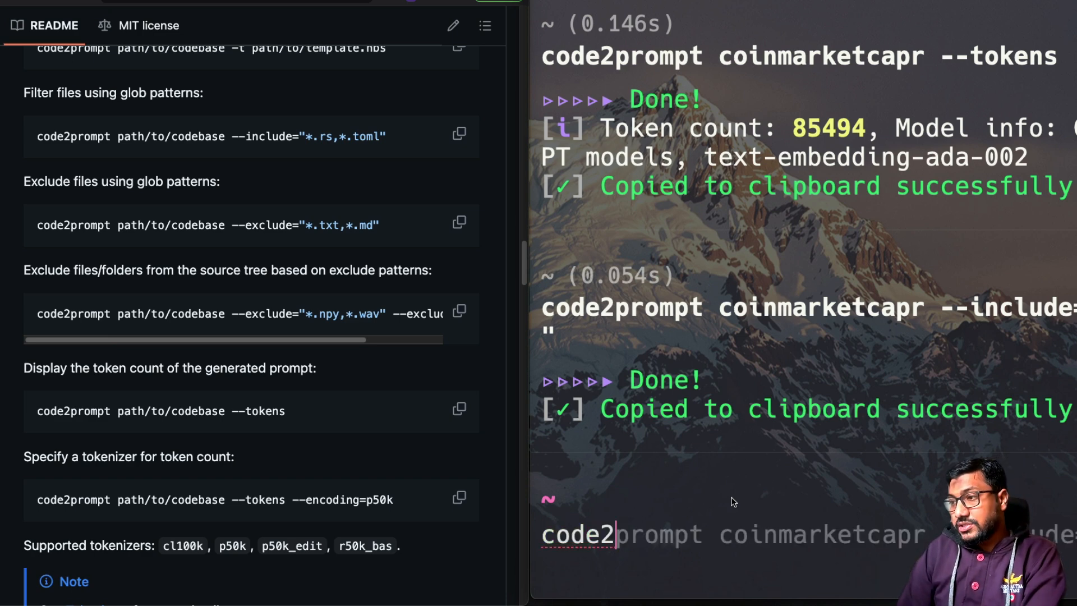
# Run code2prompt on the Kokoro-82M/ folder, replacing the kidmath/ path
pyautogui.write('kidmath/')
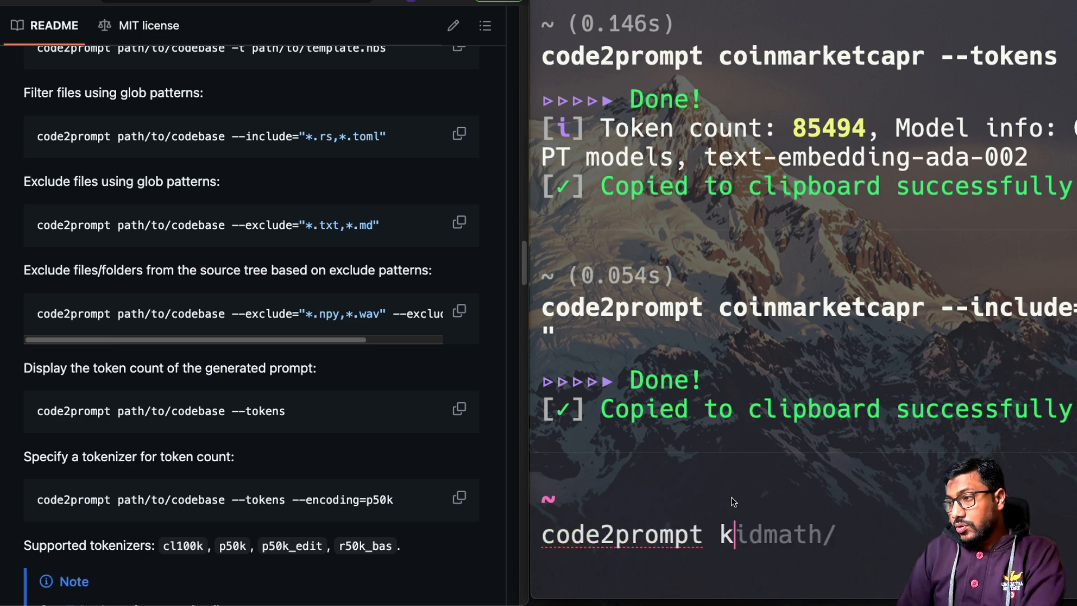
pyautogui.write('Kokoro-82M/')
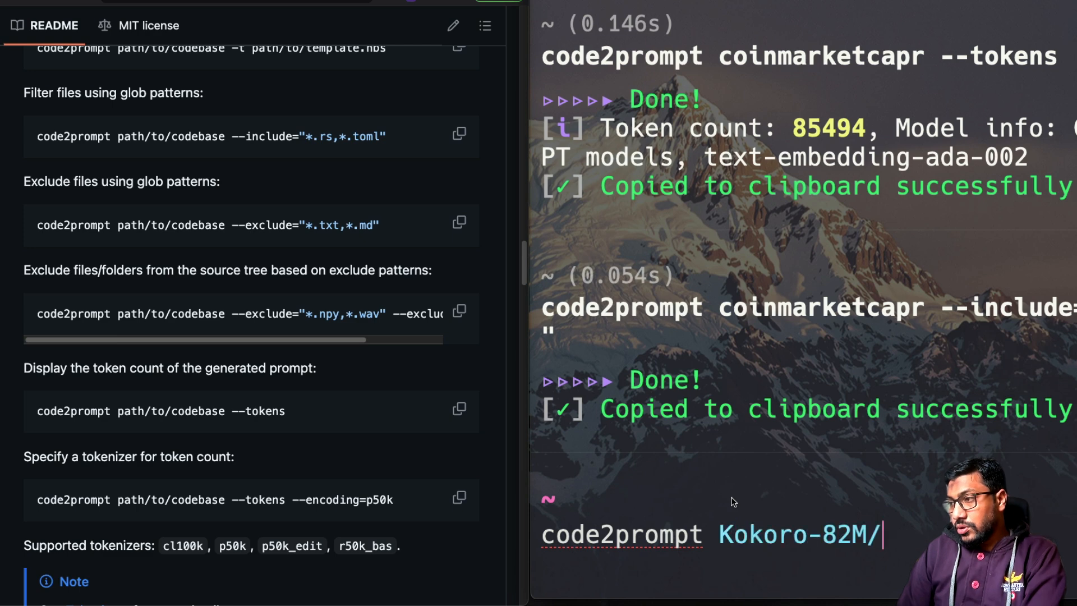
pyautogui.press('Return')
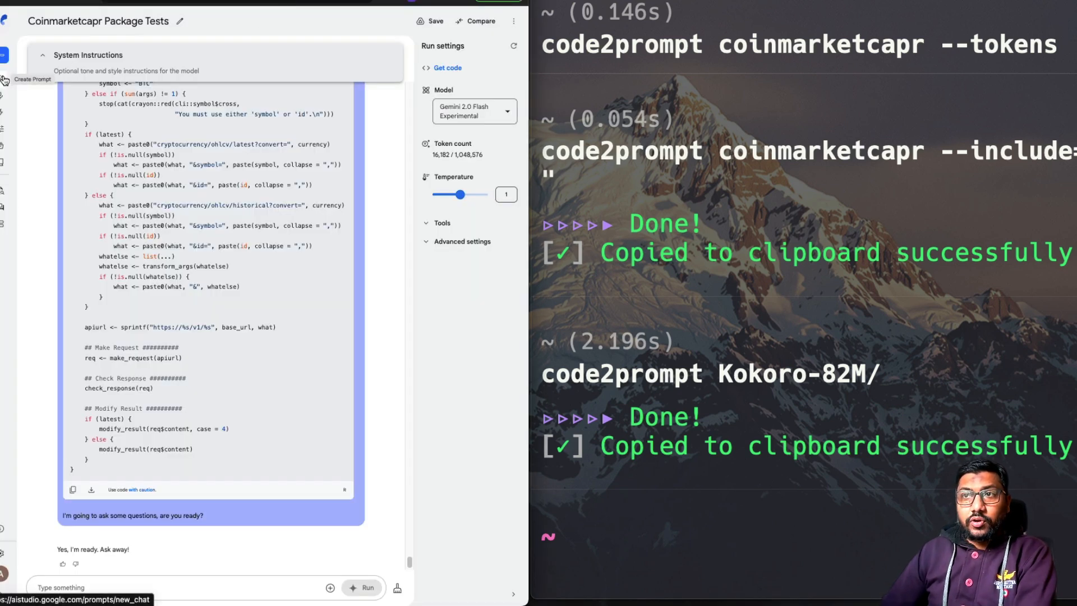
# In a new prompt, ask Gemini "Can you give me simple description of this ?" and read the answer
pyautogui.click(6, 74)
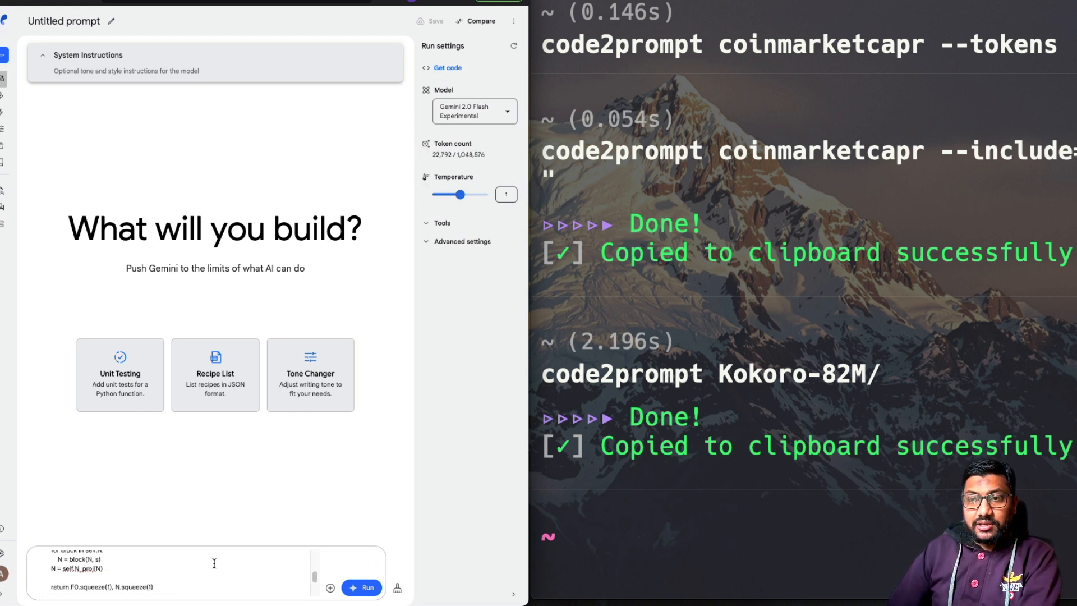
pyautogui.scroll(-3)
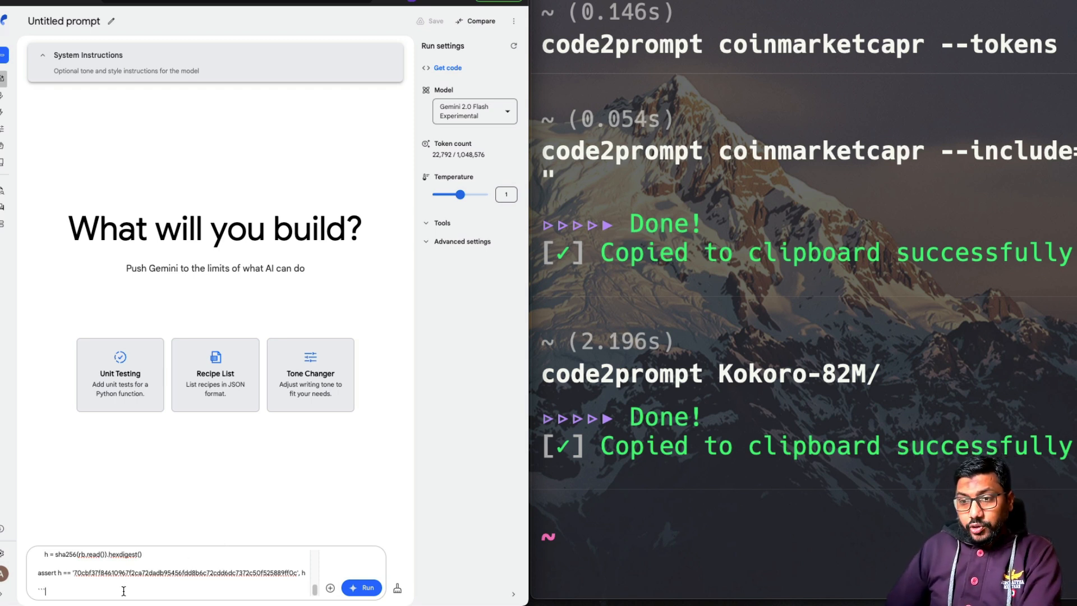
pyautogui.write('Can you give me simp')
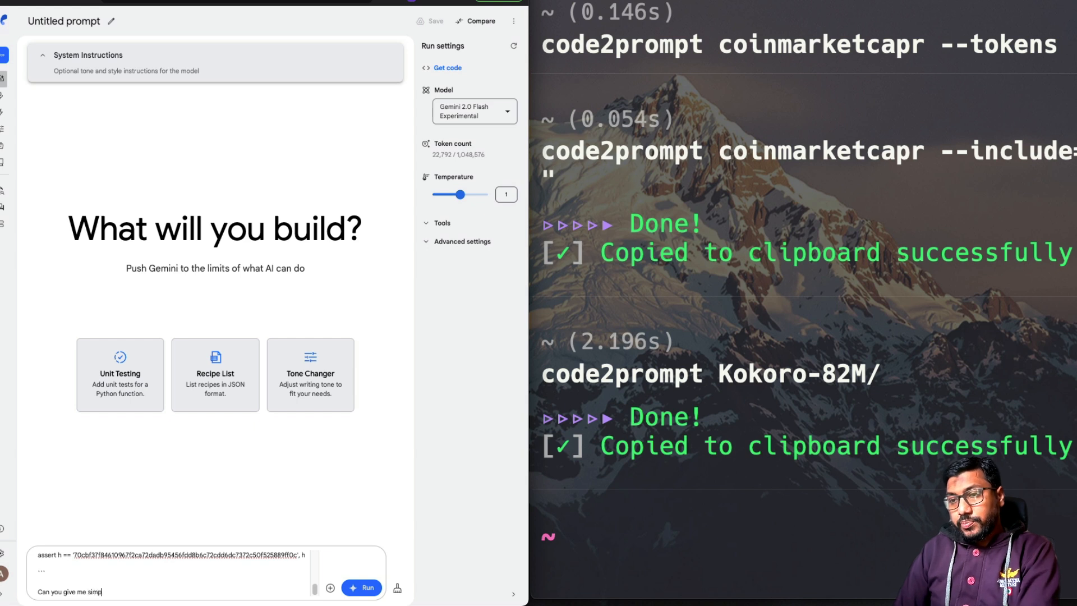
pyautogui.write('le descri')
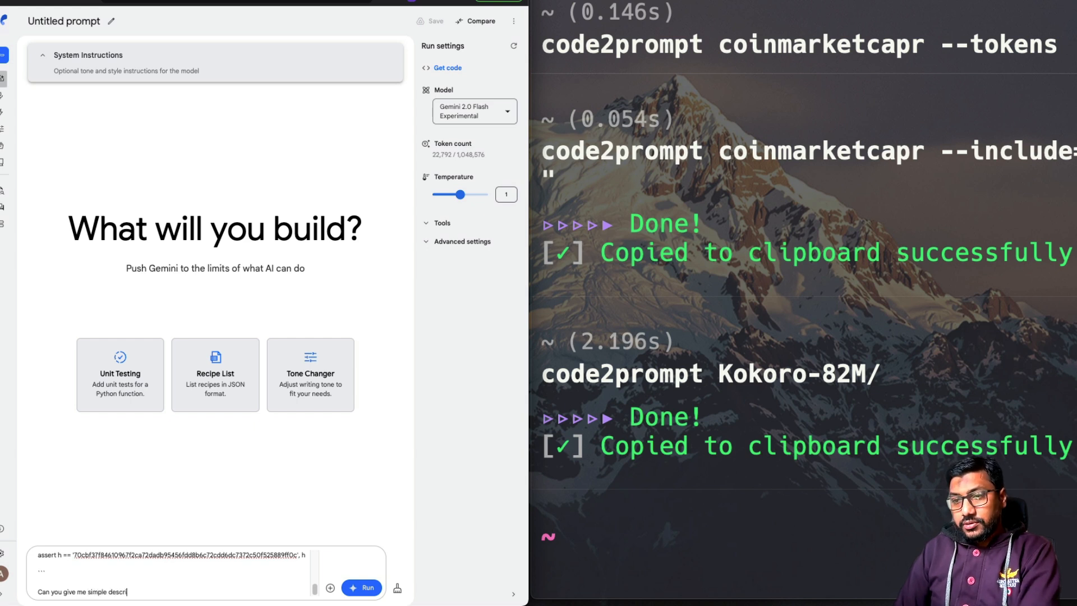
pyautogui.write('ption of this ?')
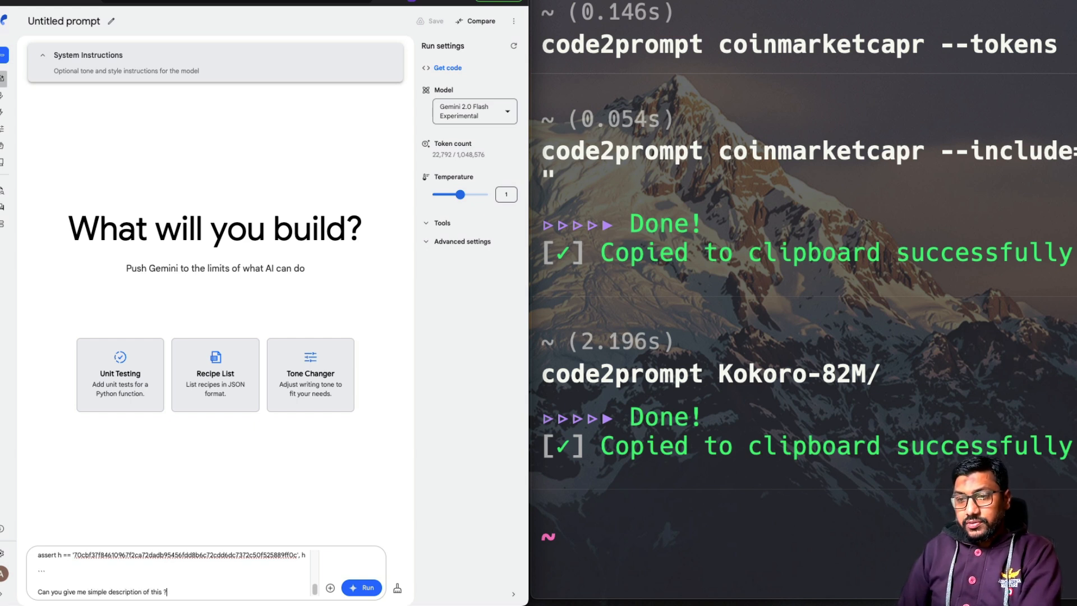
pyautogui.click(362, 587)
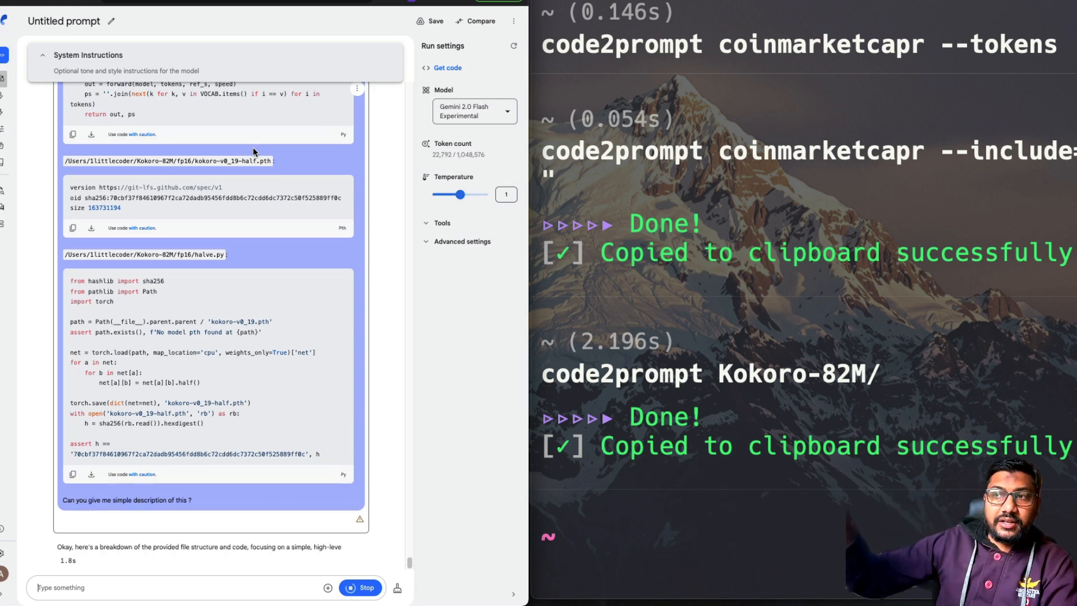
pyautogui.scroll(-3)
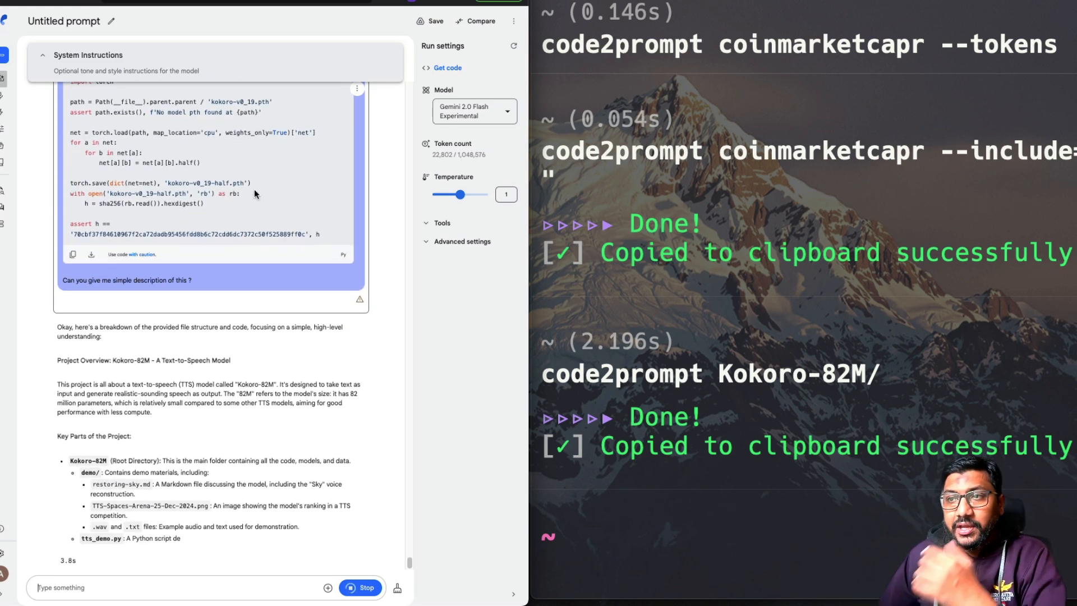
pyautogui.scroll(-3)
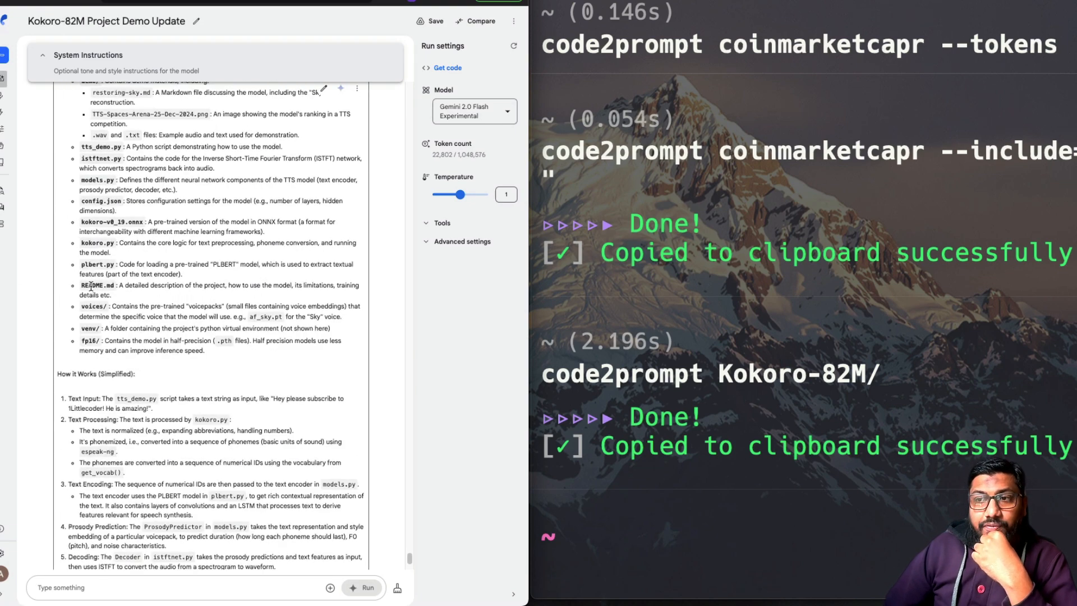
pyautogui.scroll(-3)
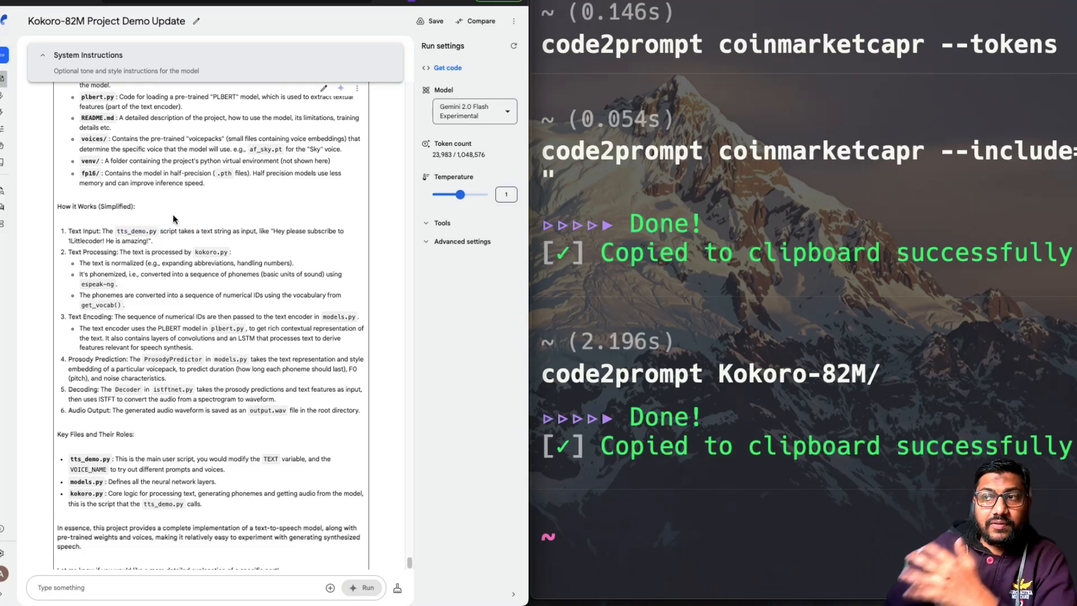
pyautogui.scroll(-3)
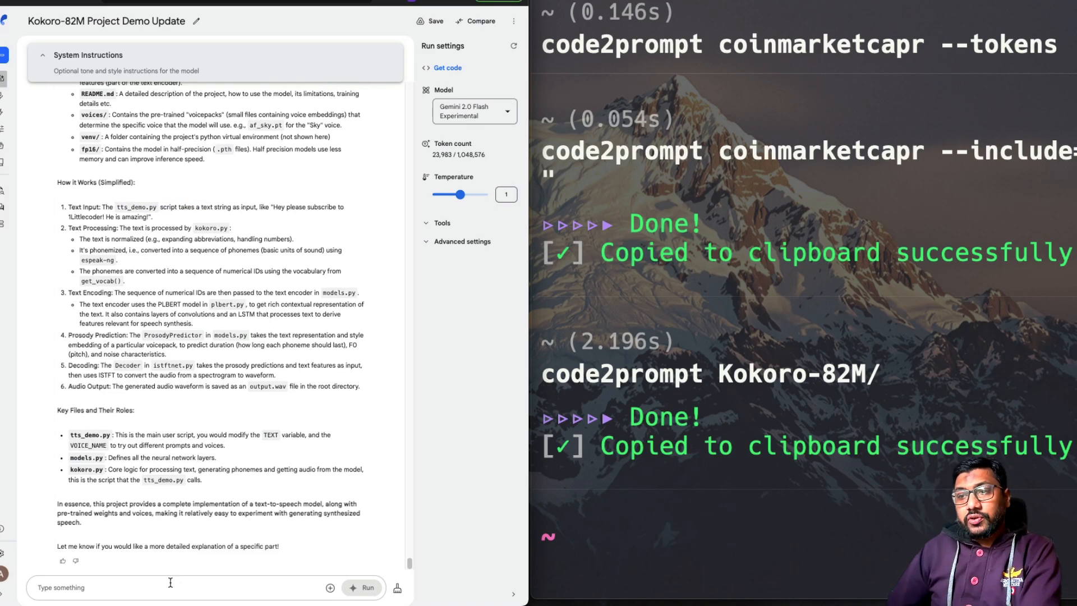
# Ask Gemini "can you give me a gradio code to run this?" and view the generated code
pyautogui.write('can you give me')
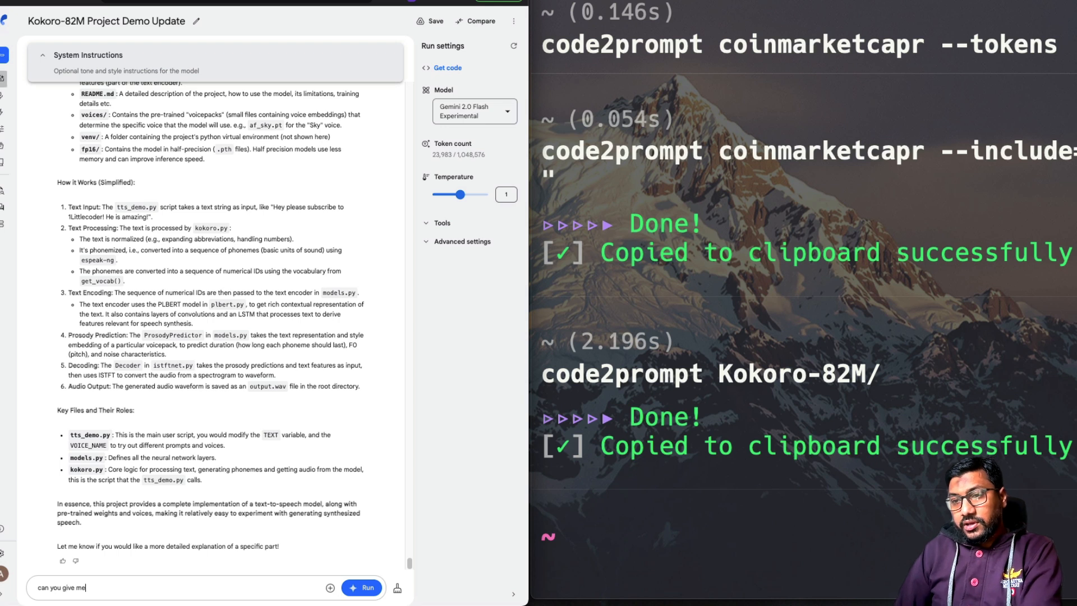
pyautogui.write('a gradio co')
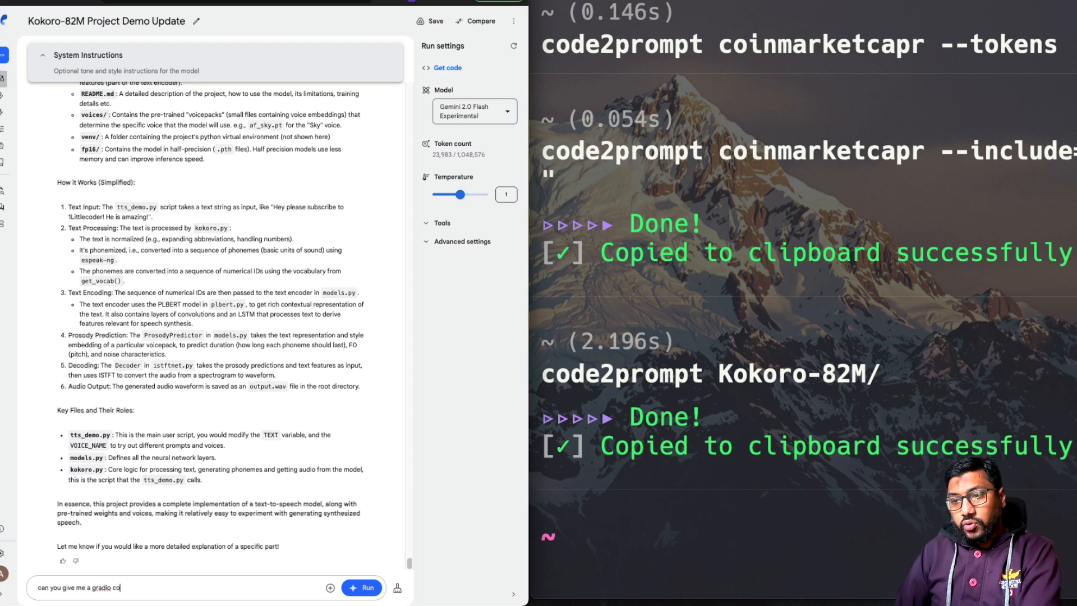
pyautogui.click(362, 587)
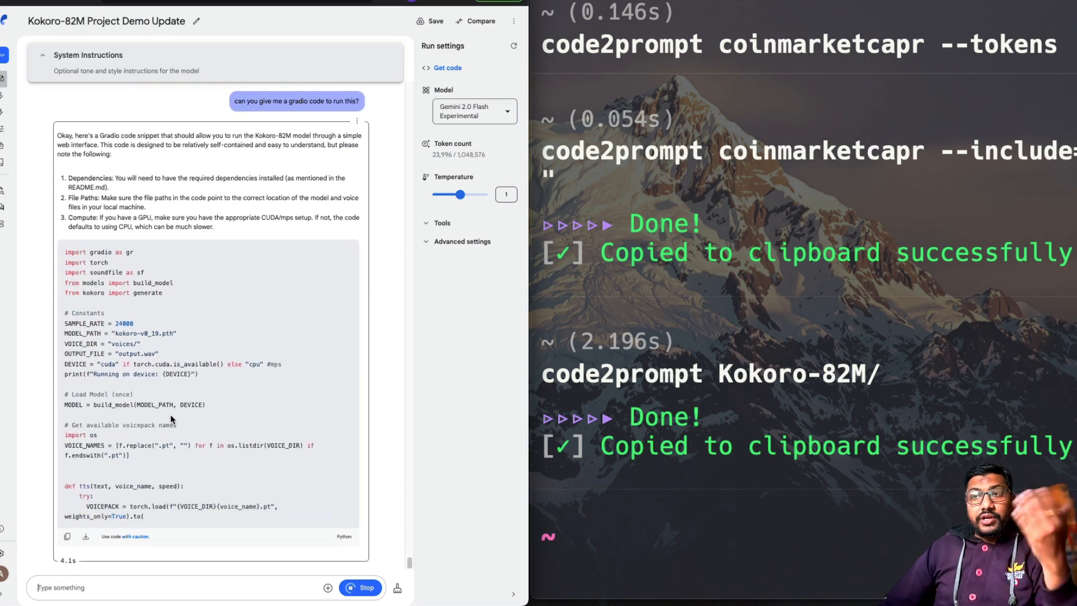
pyautogui.scroll(-3)
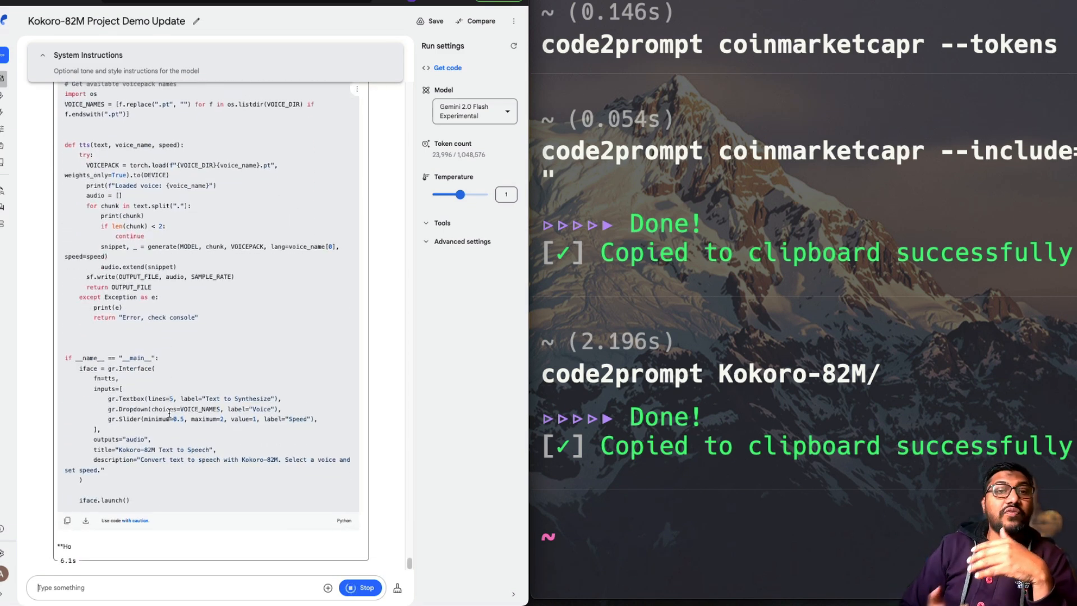